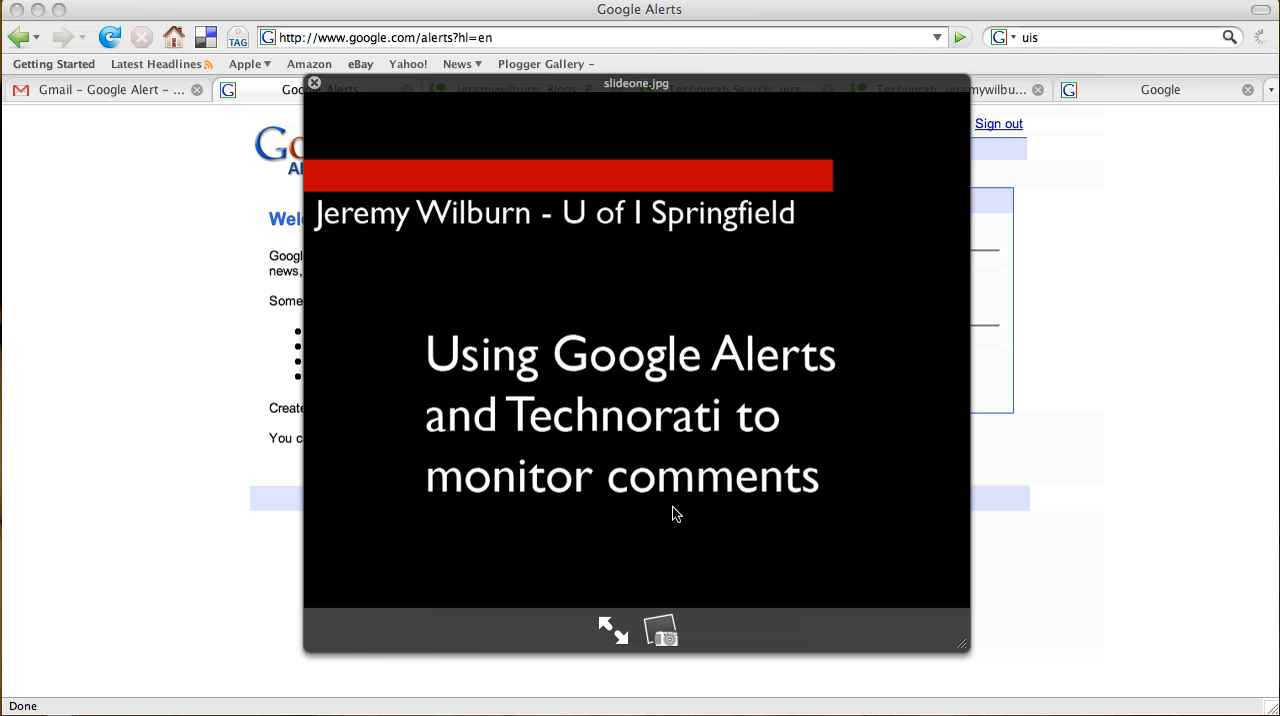
Close the slideone.jpg title slide to reveal the Google Alerts creation page
{"action": "left_click", "coordinate": [315, 83]}
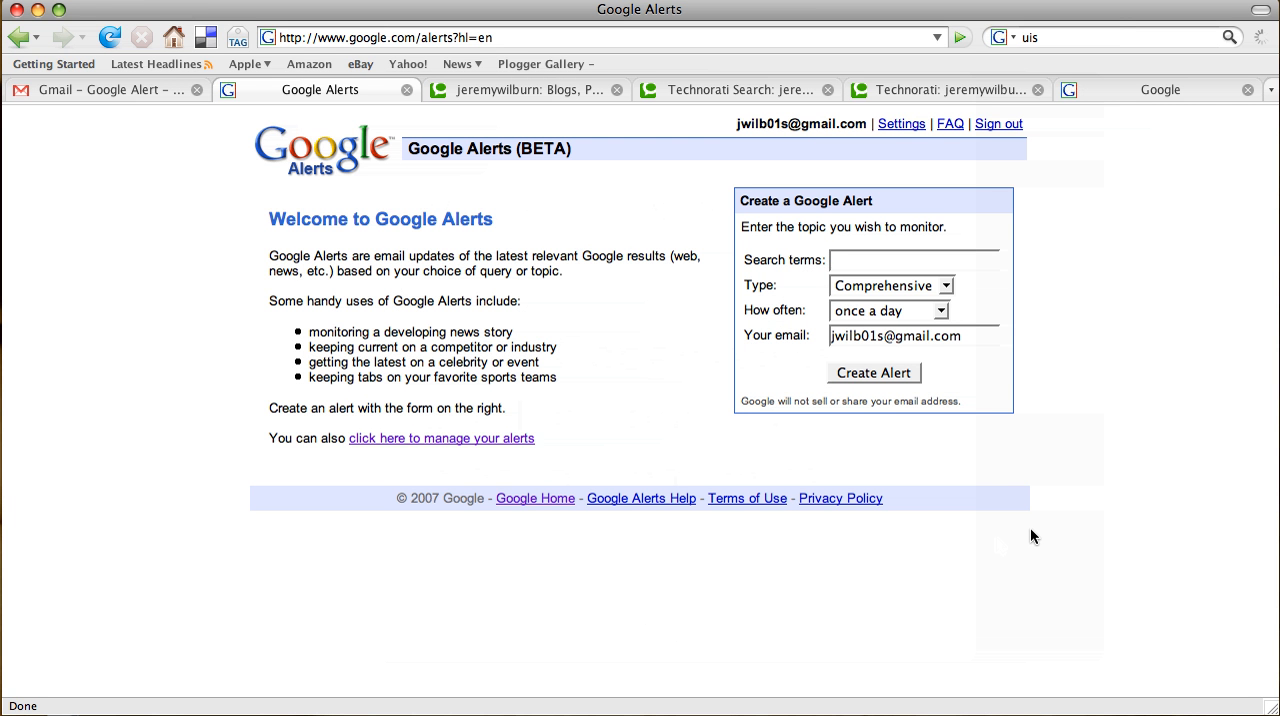
{"action": "left_click", "coordinate": [910, 260]}
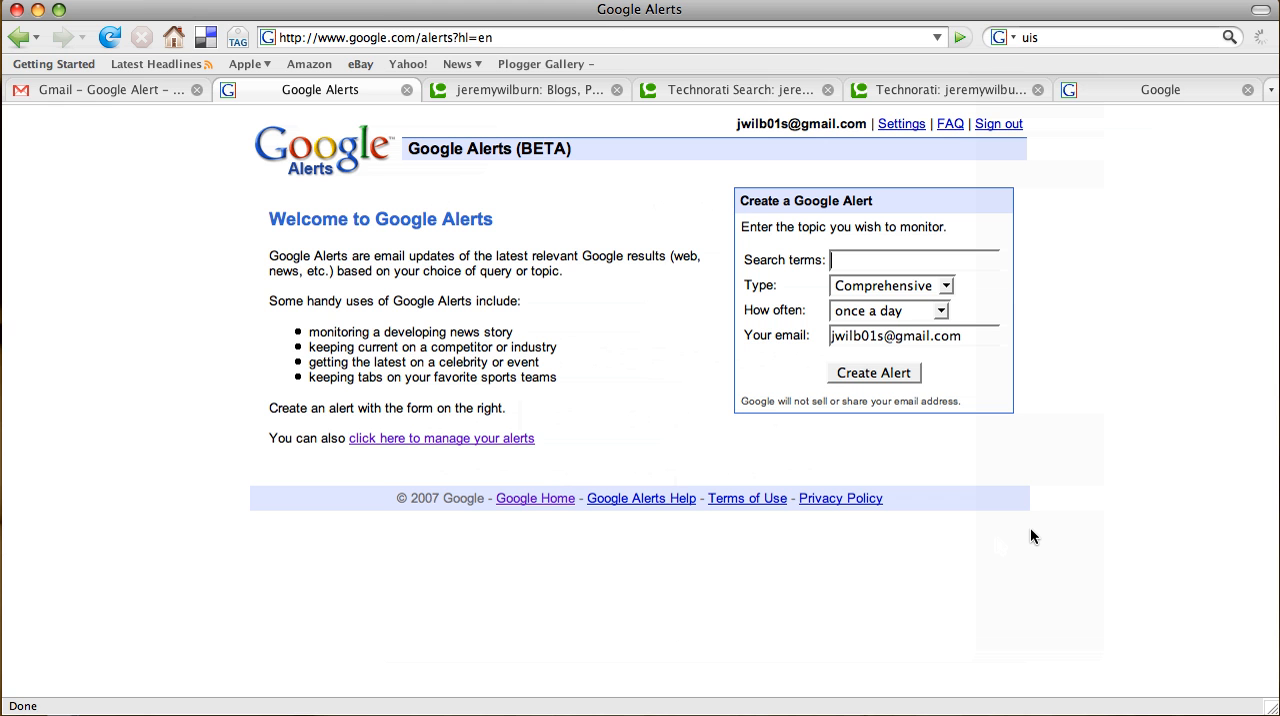
{"action": "mouse_move", "coordinate": [997, 295]}
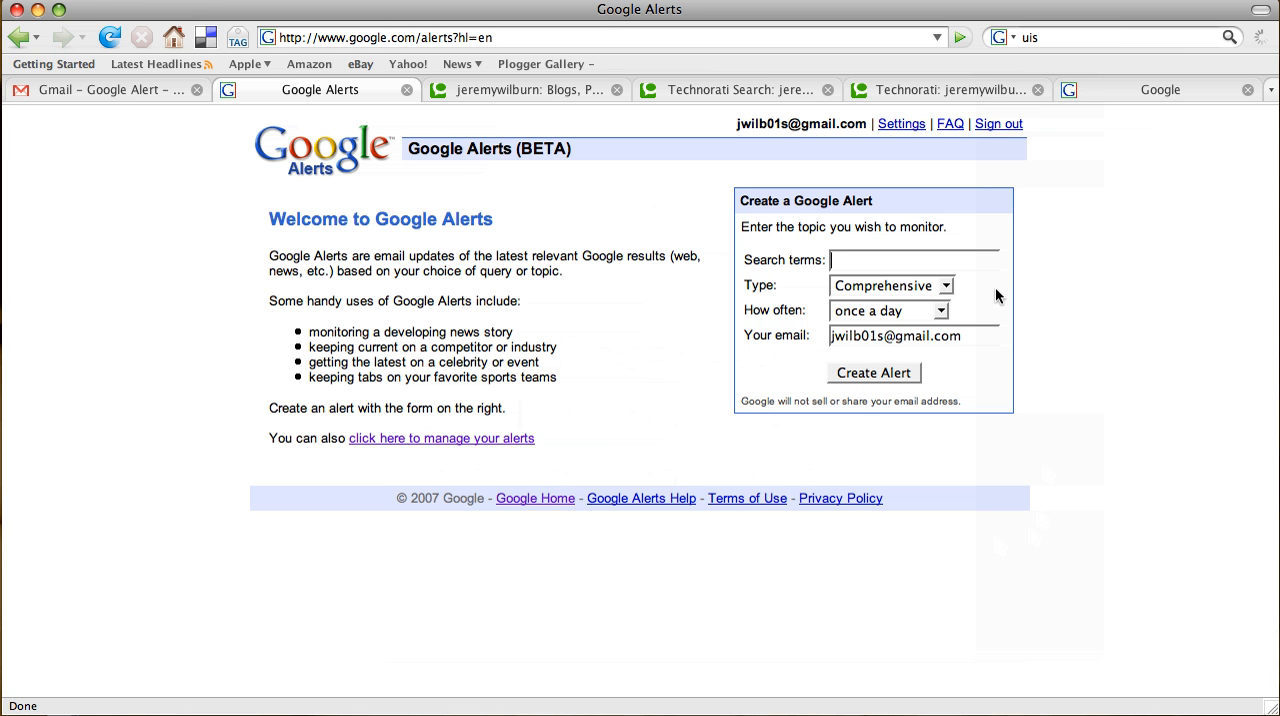
{"action": "mouse_move", "coordinate": [855, 270]}
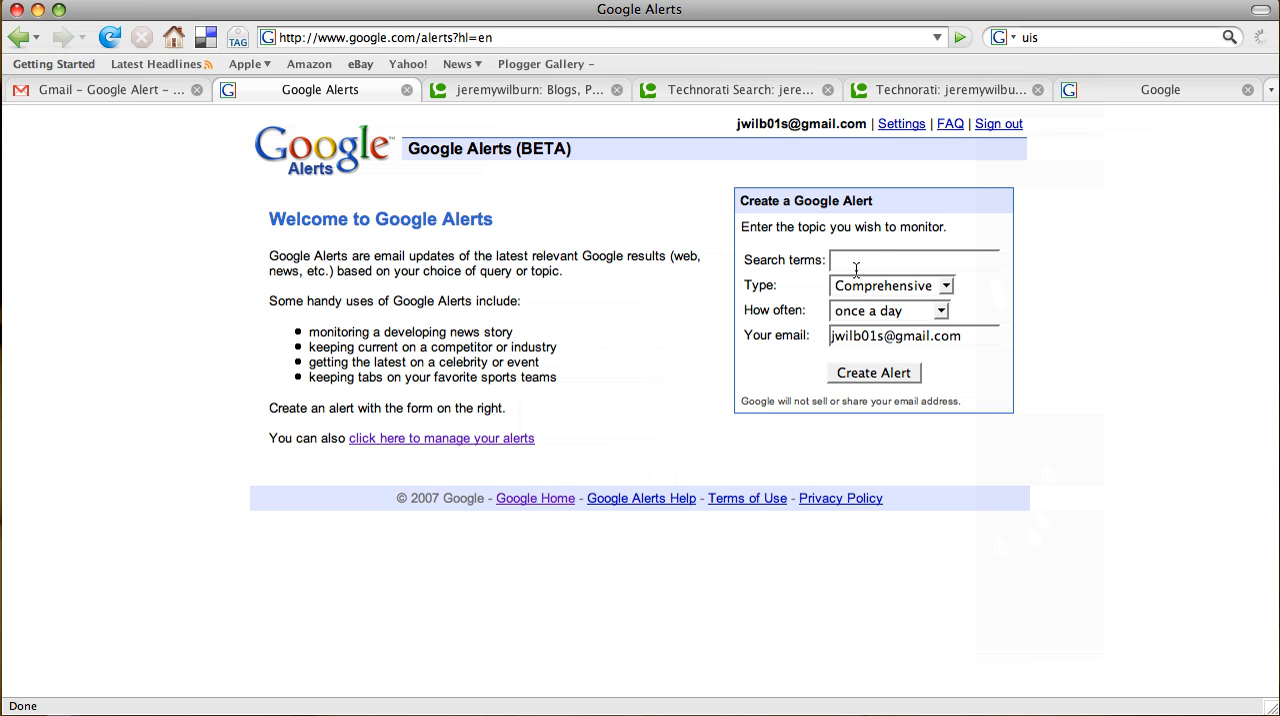
{"action": "type", "text": "jerem"}
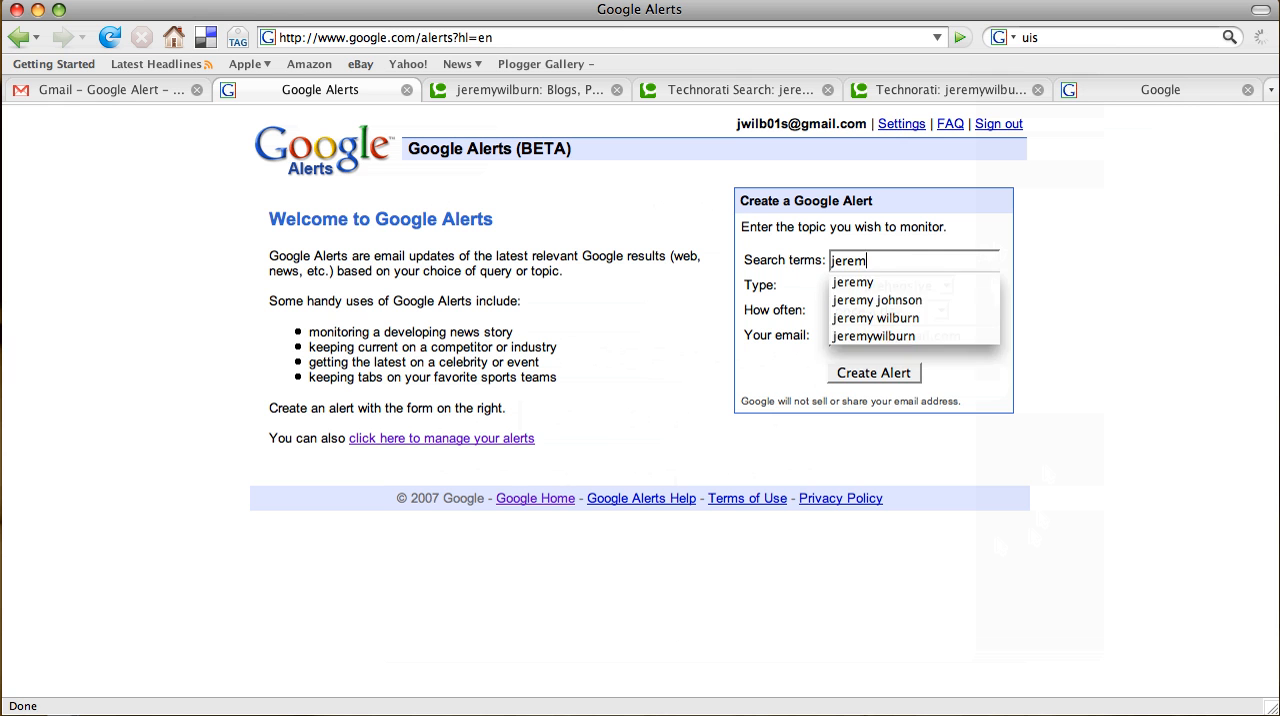
{"action": "left_click", "coordinate": [876, 317]}
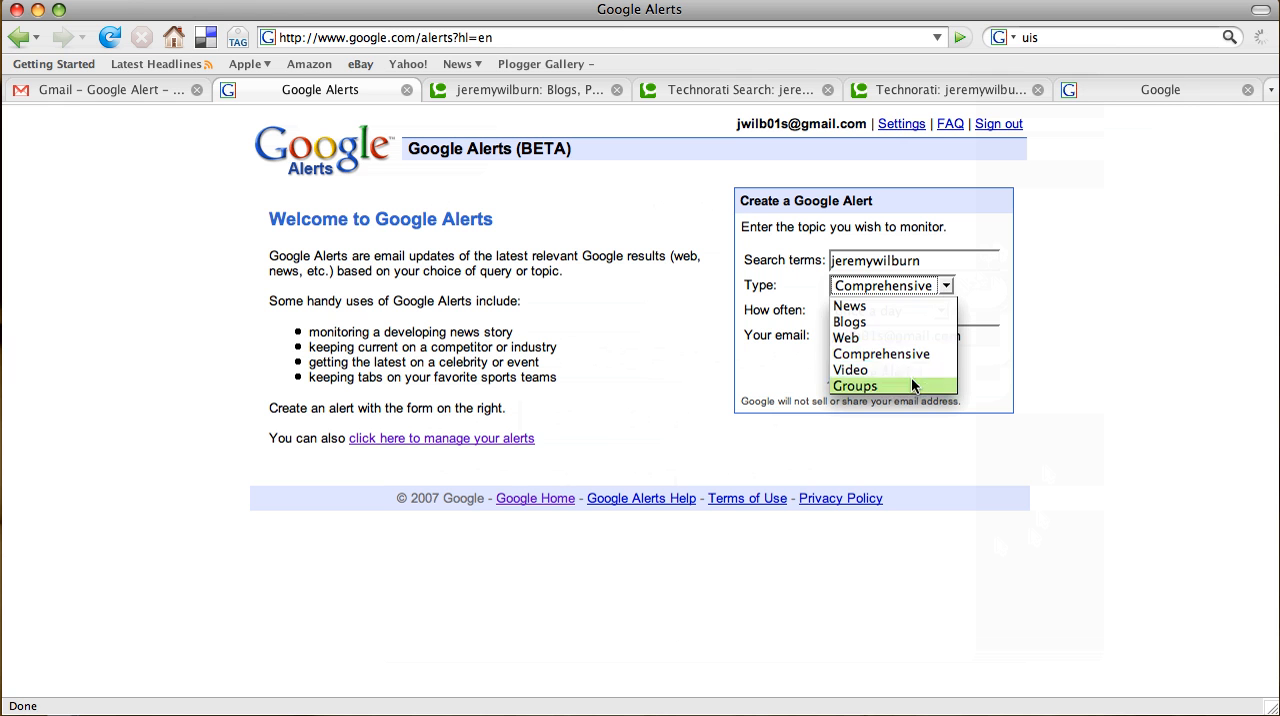
{"action": "left_click", "coordinate": [881, 353]}
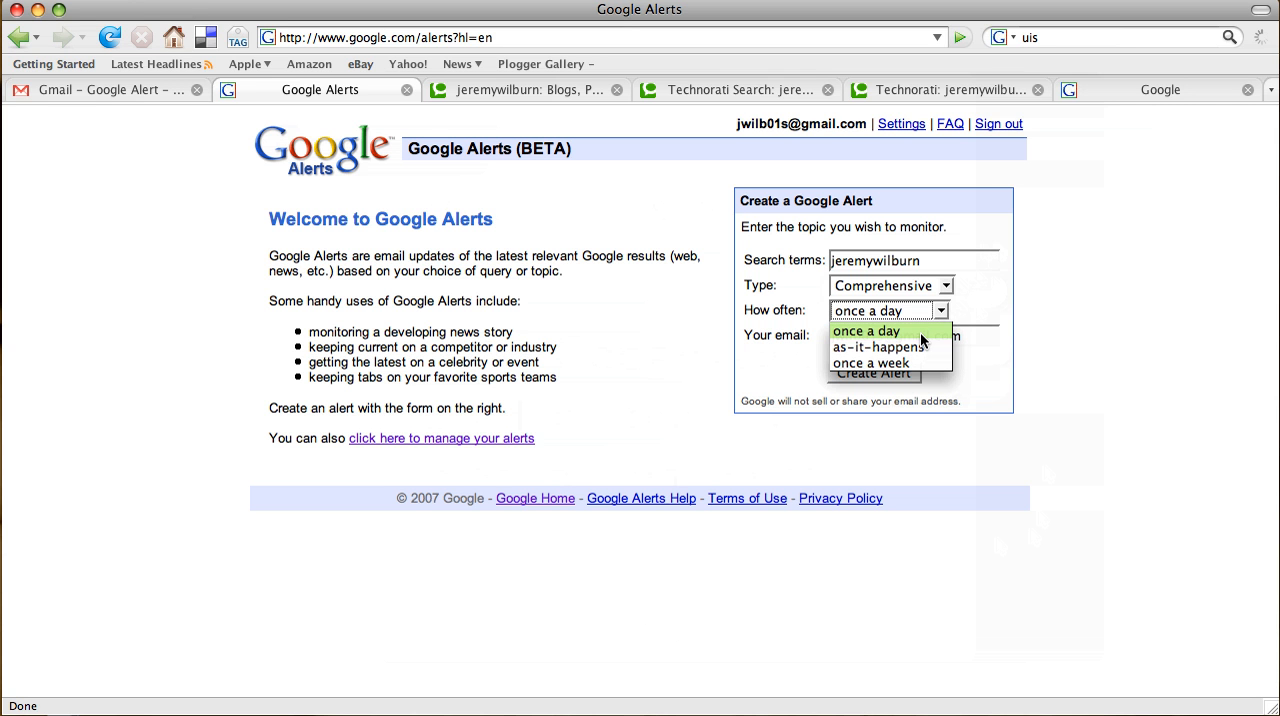
{"action": "left_click", "coordinate": [876, 347]}
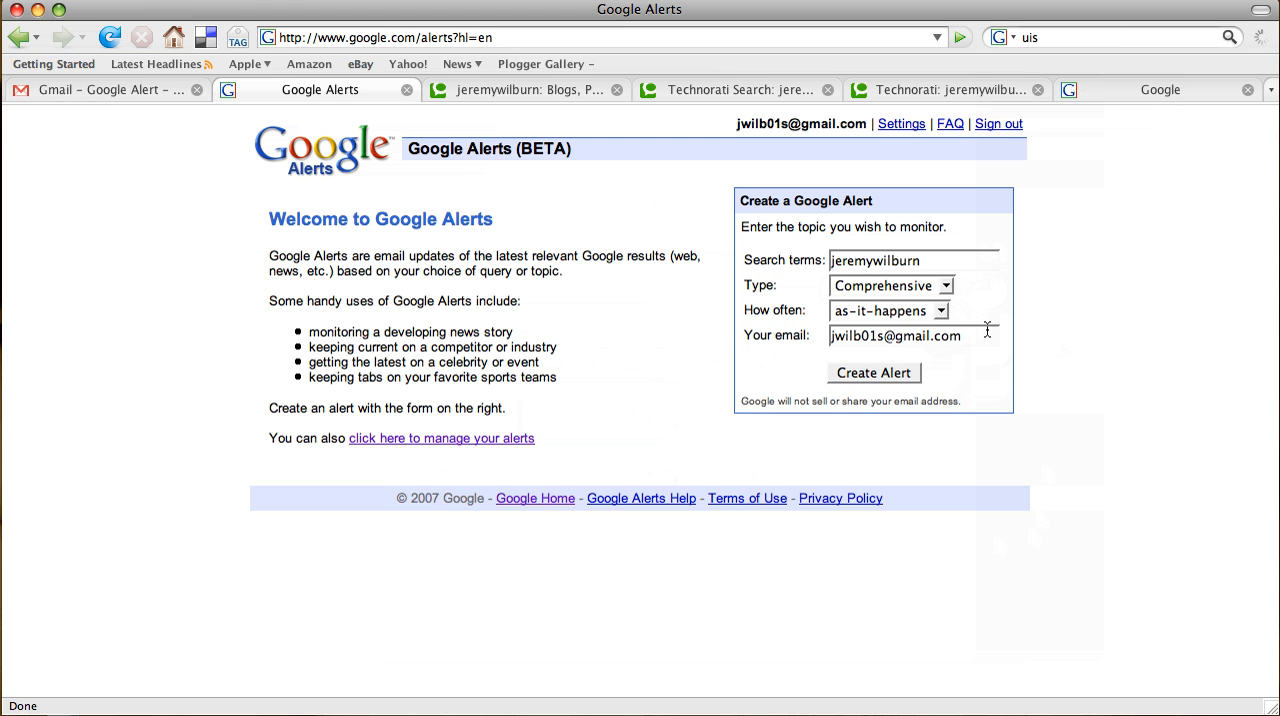
Create the jeremywilburn alert, then switch to the Google Alert email in Gmail
{"action": "left_click", "coordinate": [872, 372]}
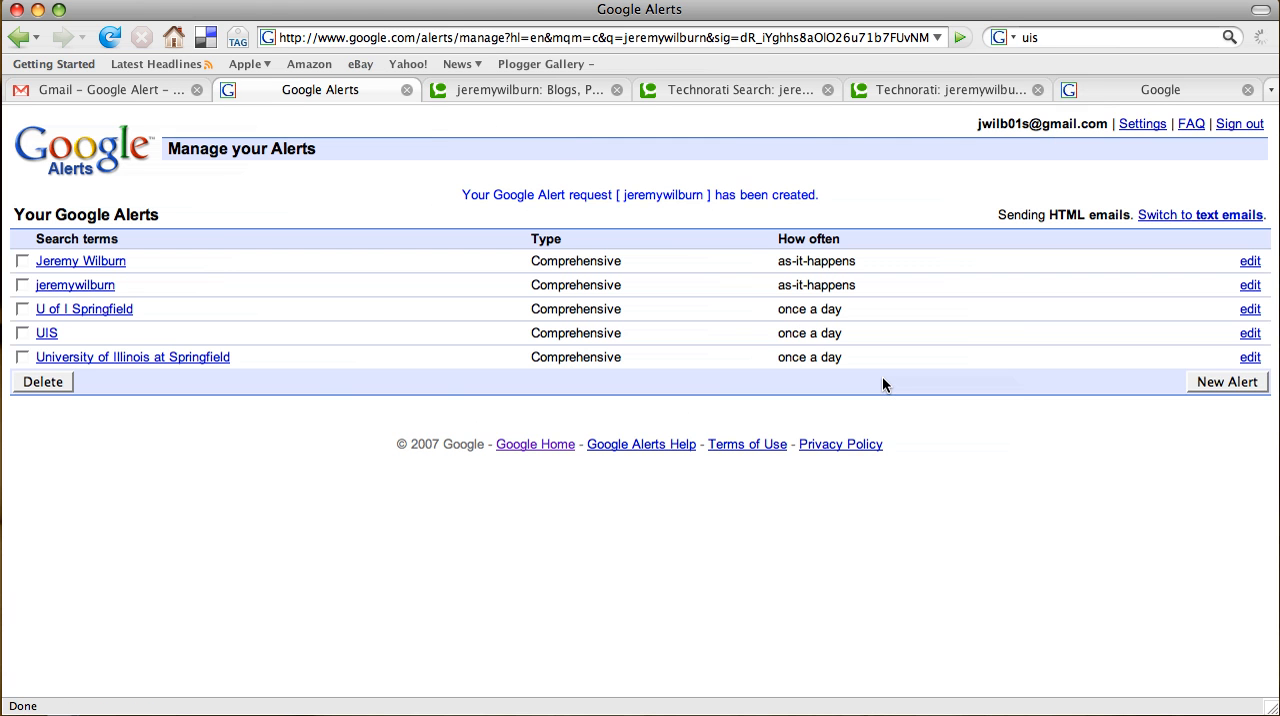
{"action": "mouse_move", "coordinate": [367, 300]}
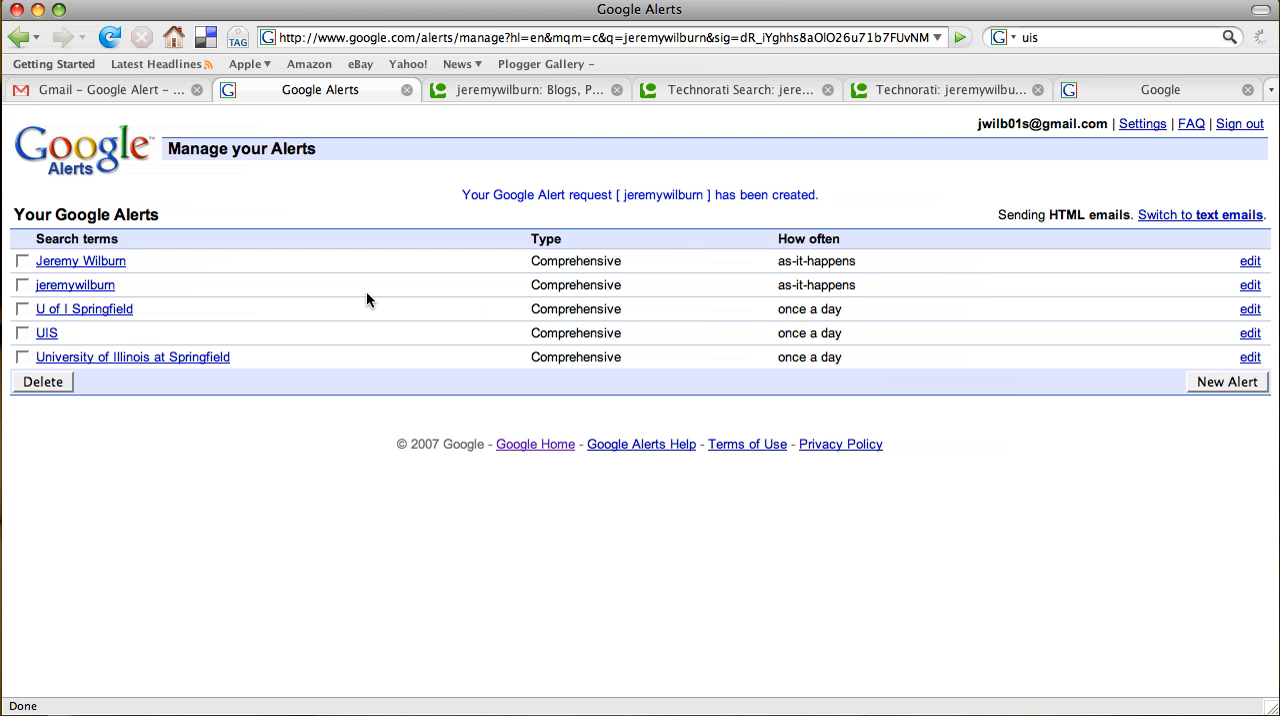
{"action": "mouse_move", "coordinate": [89, 249]}
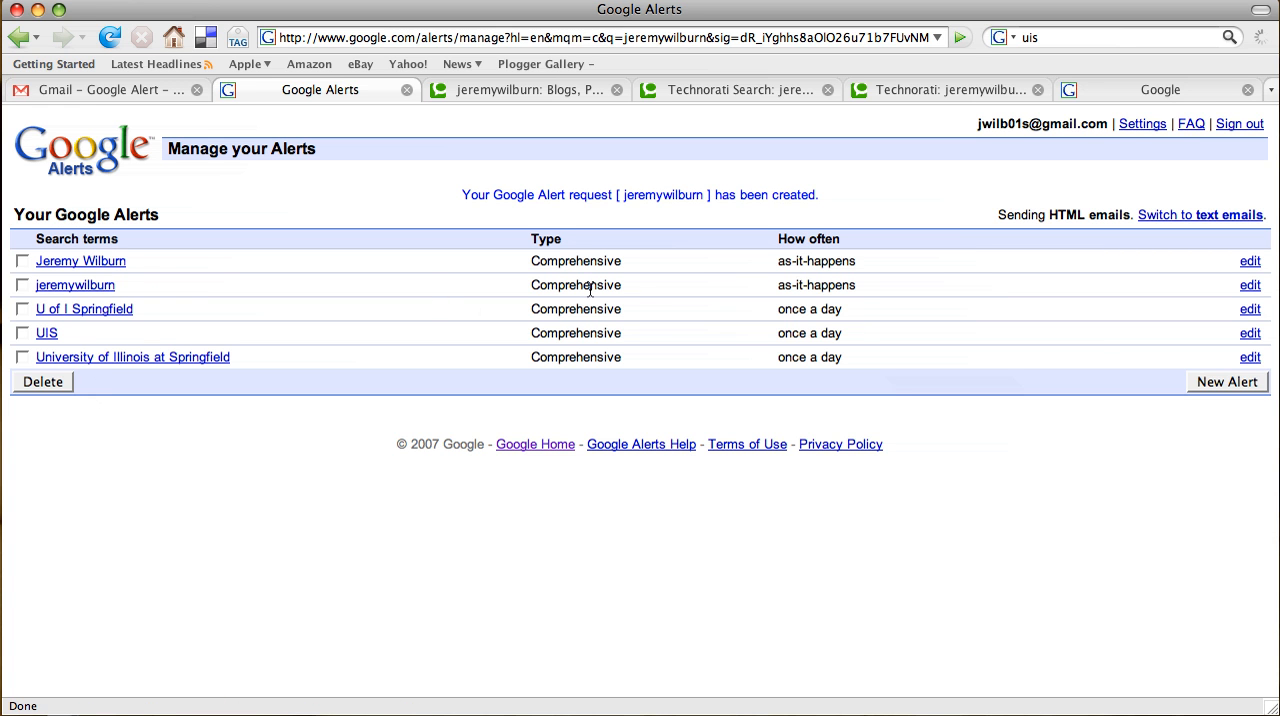
{"action": "mouse_move", "coordinate": [1199, 336]}
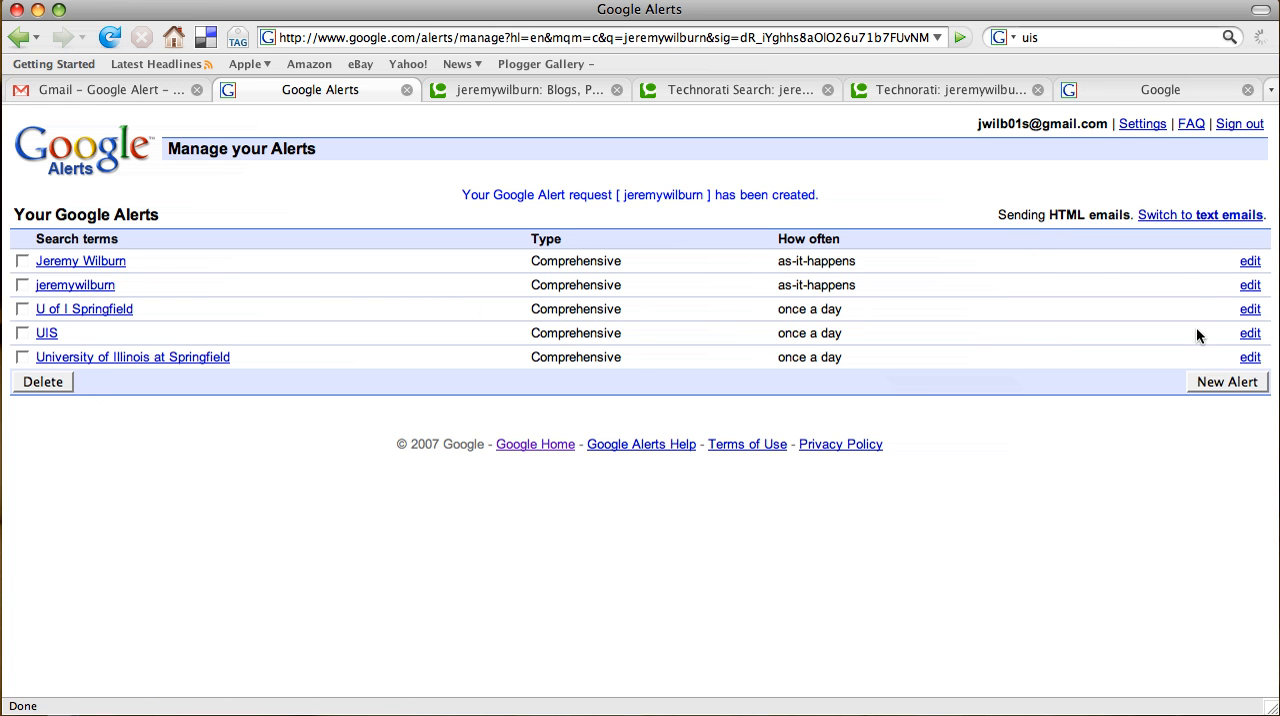
{"action": "left_click", "coordinate": [100, 89]}
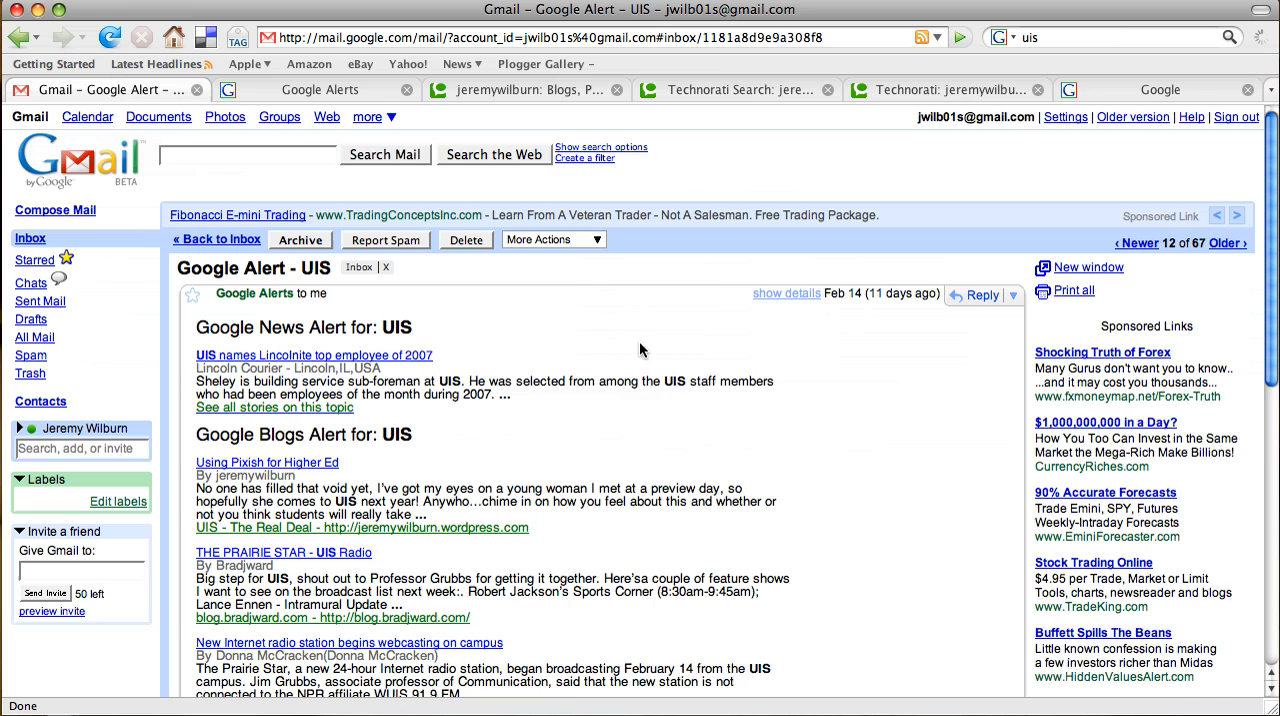
{"action": "scroll", "scroll_direction": "down", "scroll_amount": 3}
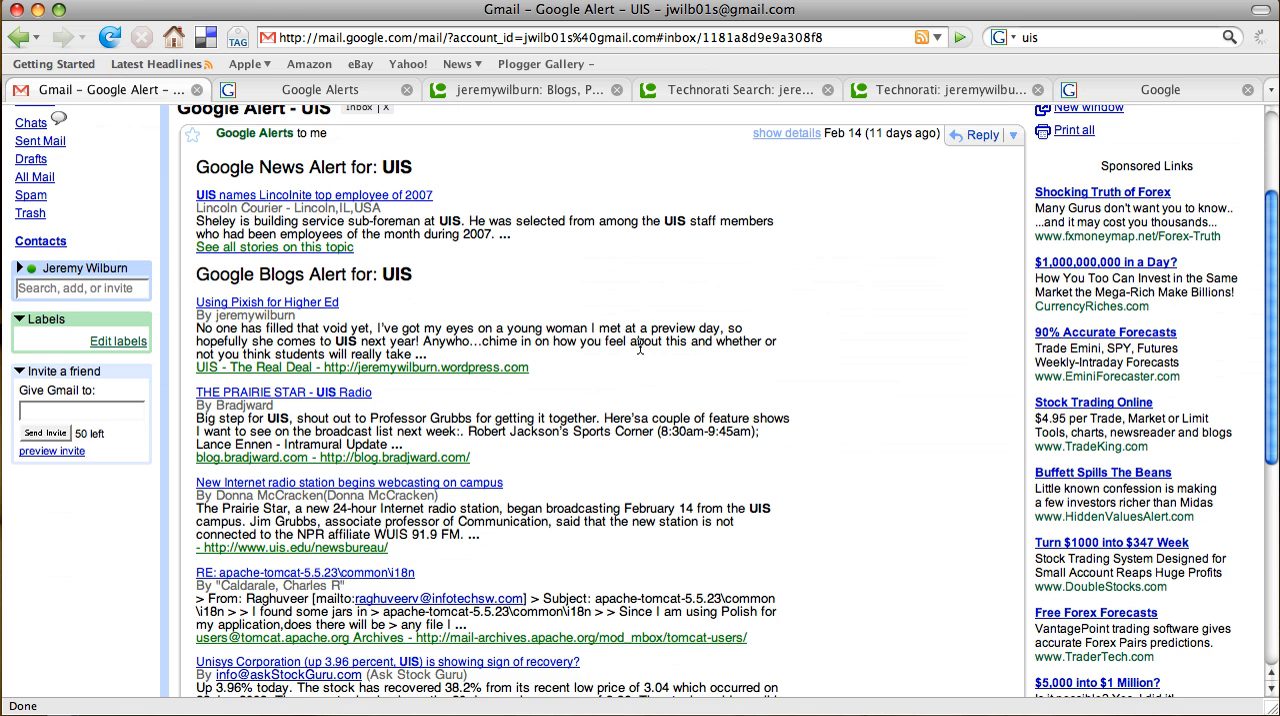
{"action": "scroll", "scroll_direction": "down", "scroll_amount": 3}
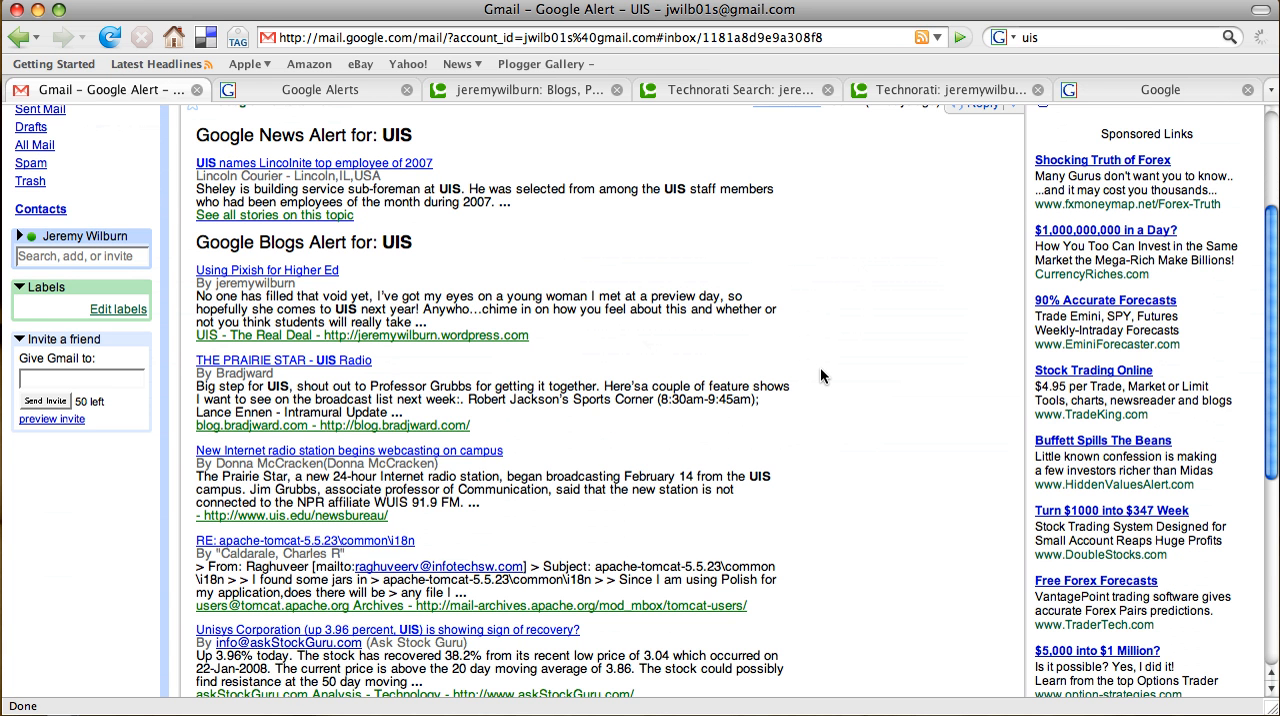
{"action": "mouse_move", "coordinate": [408, 250]}
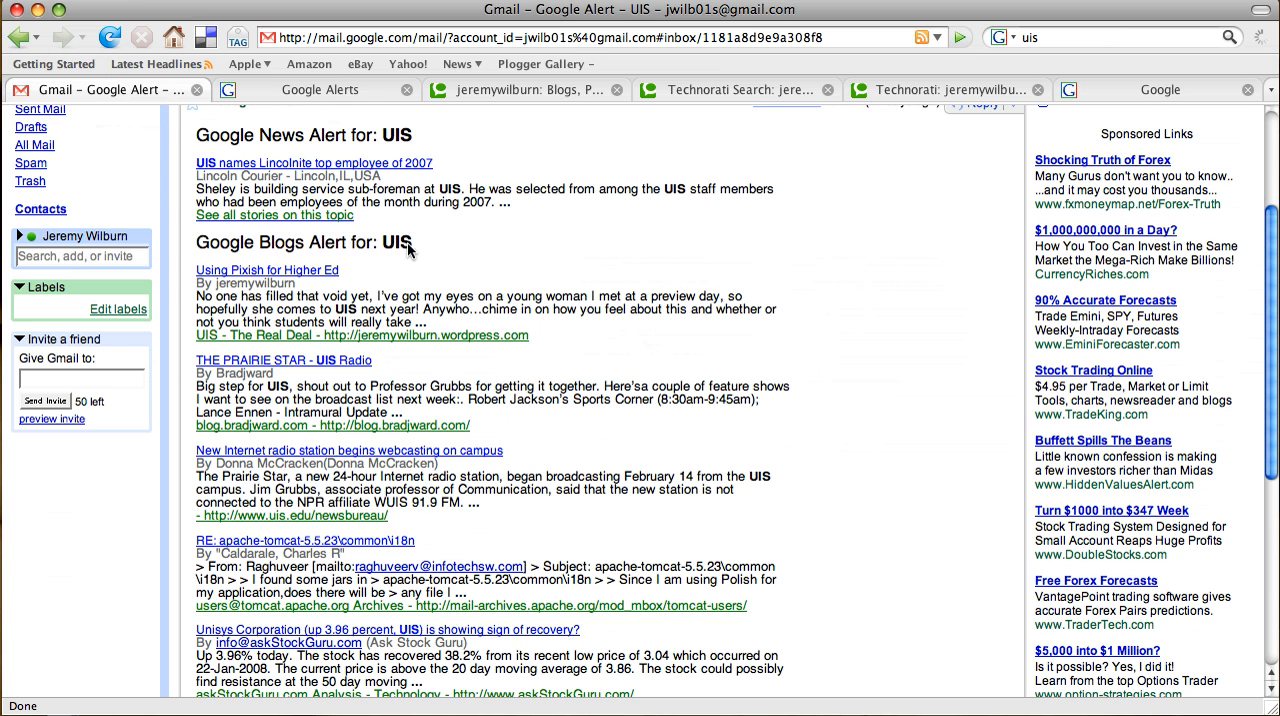
{"action": "mouse_move", "coordinate": [477, 220]}
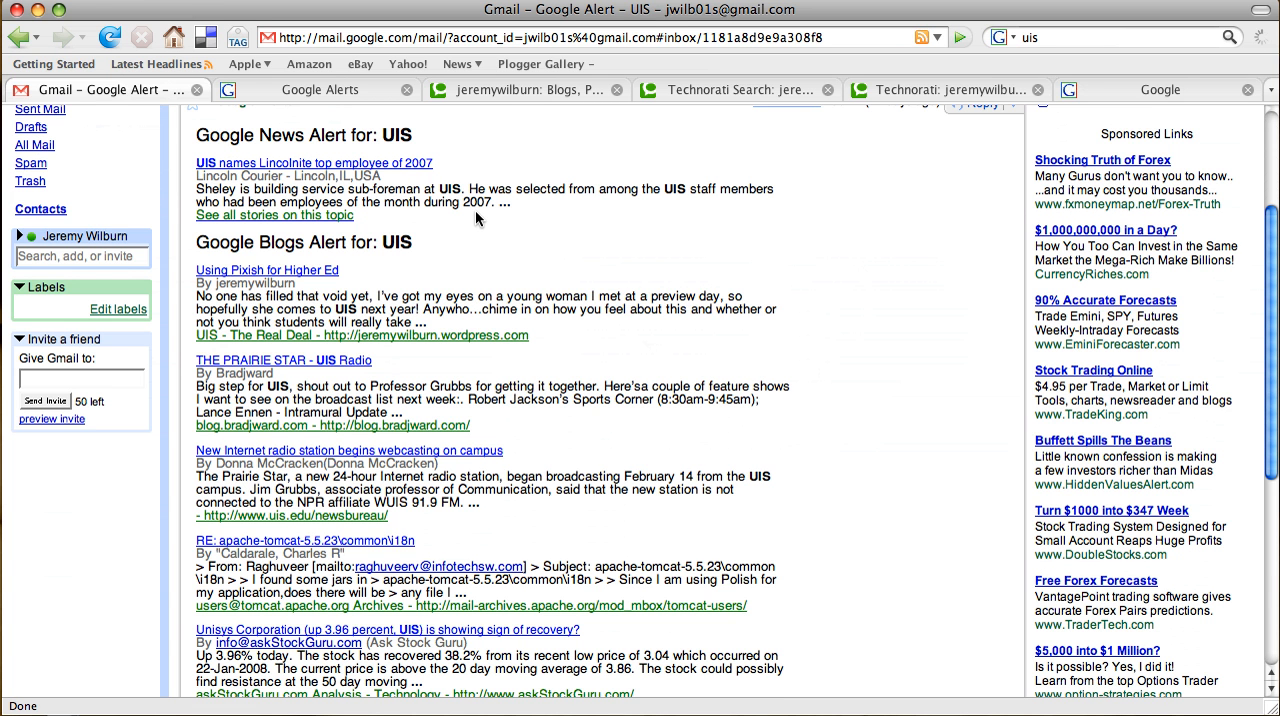
{"action": "mouse_move", "coordinate": [598, 239]}
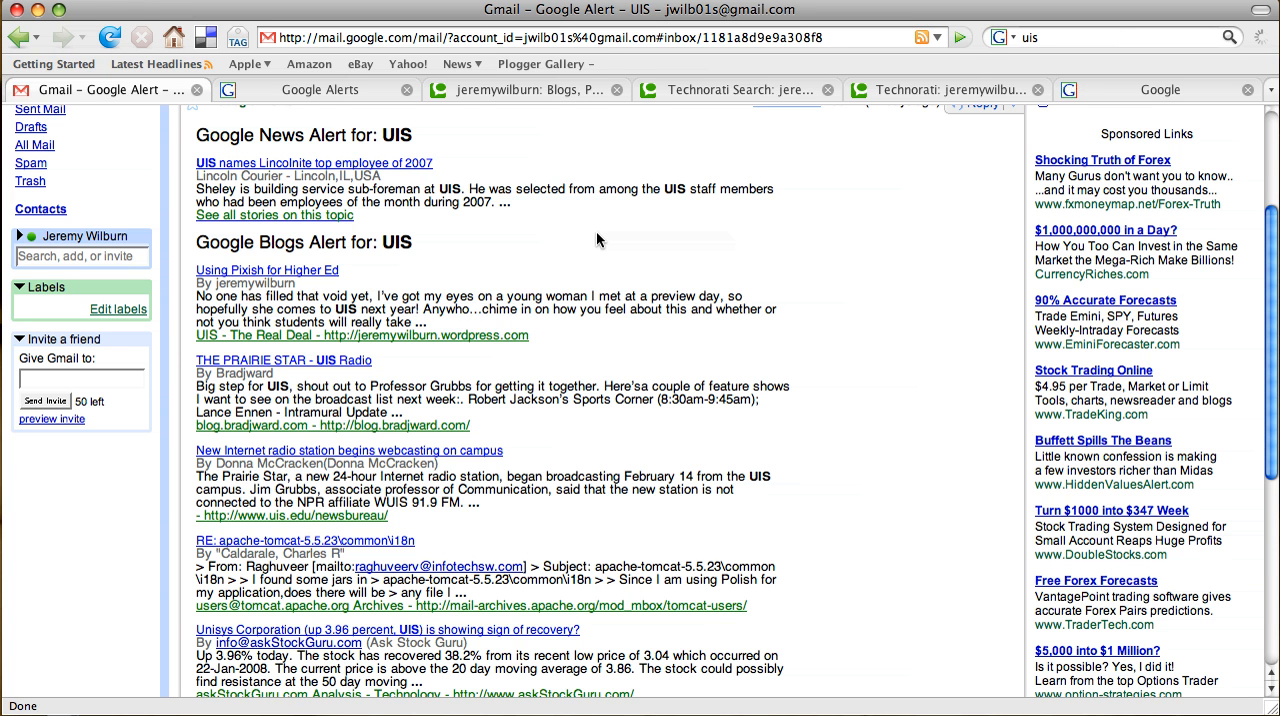
{"action": "mouse_move", "coordinate": [234, 268]}
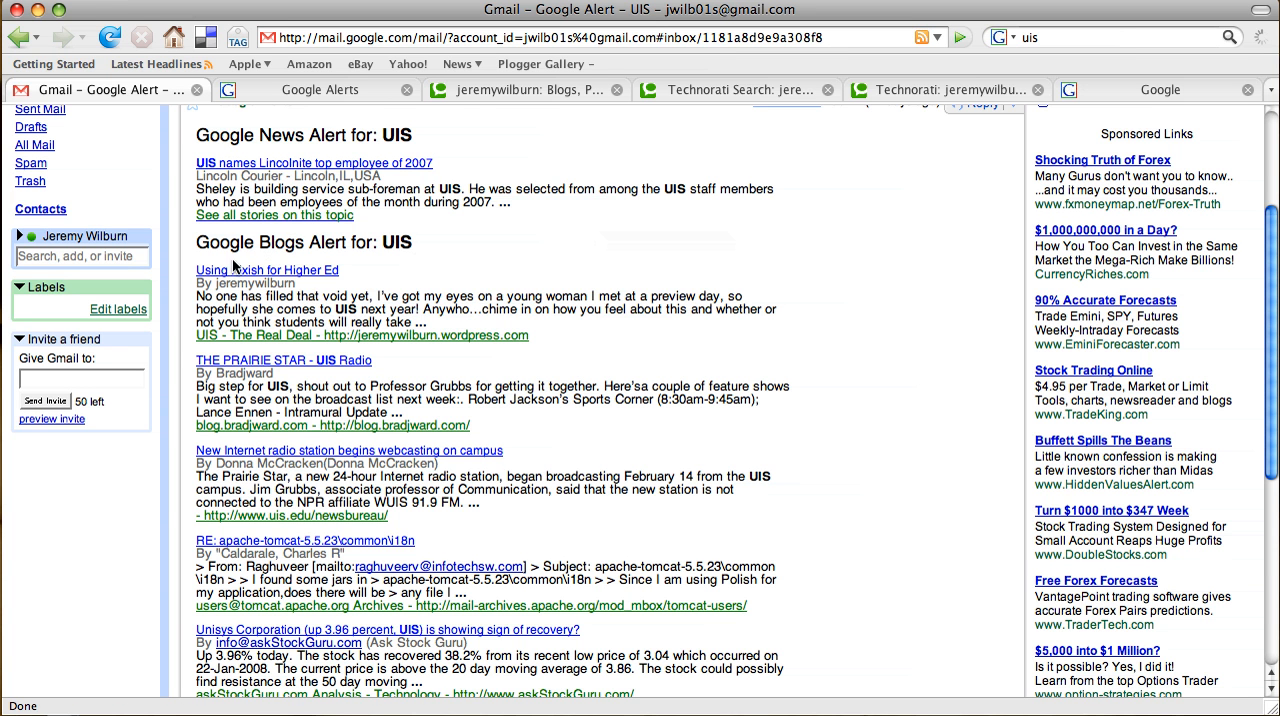
{"action": "mouse_move", "coordinate": [547, 302]}
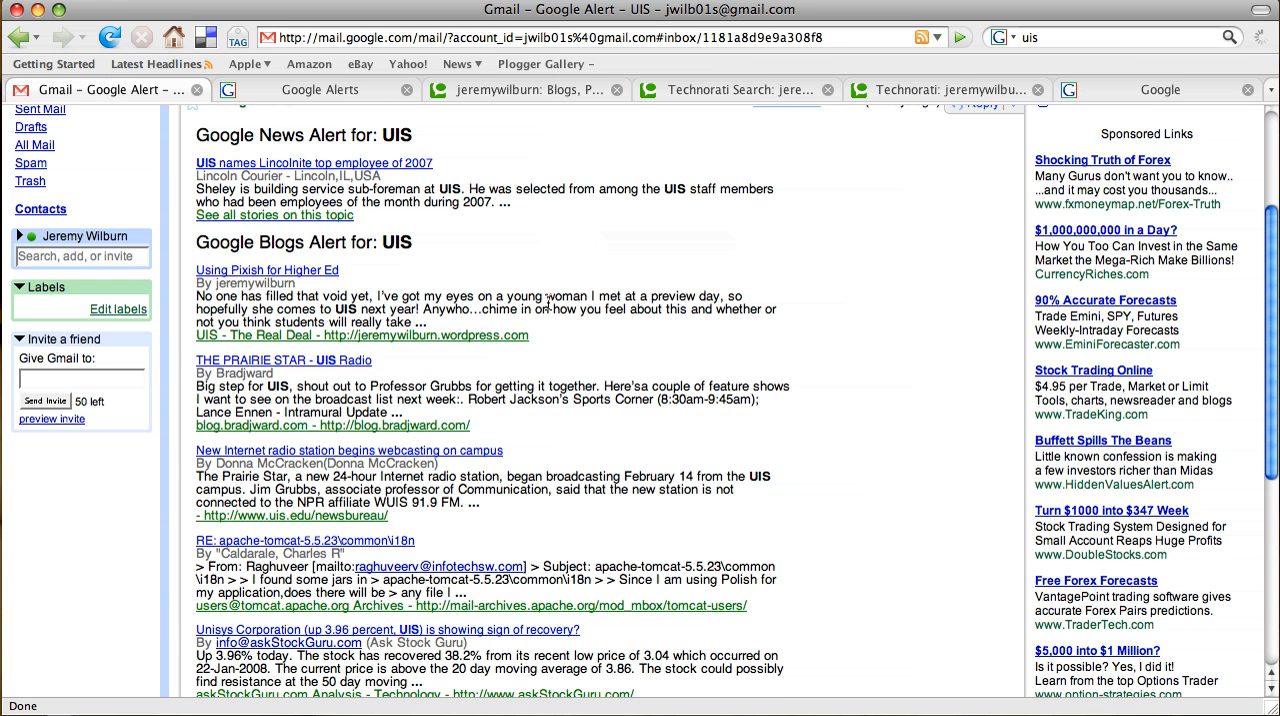
{"action": "mouse_move", "coordinate": [318, 286]}
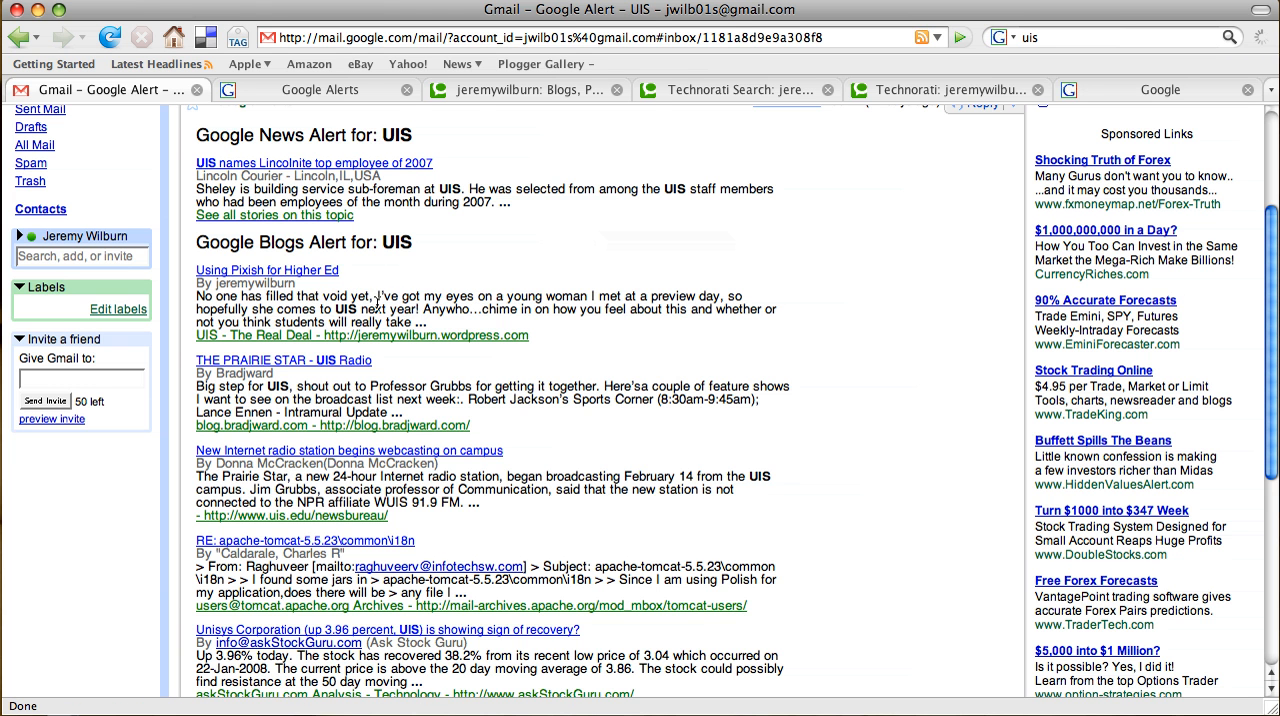
{"action": "scroll", "scroll_direction": "down", "scroll_amount": 3}
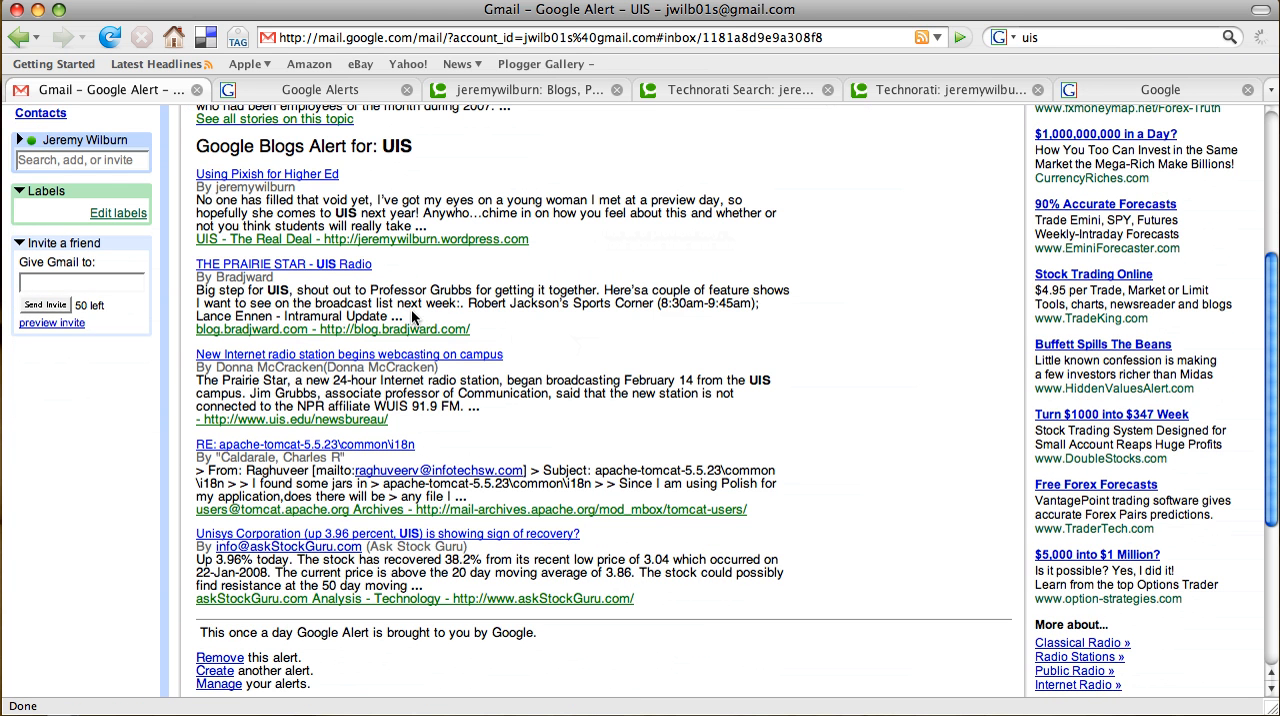
{"action": "mouse_move", "coordinate": [532, 337]}
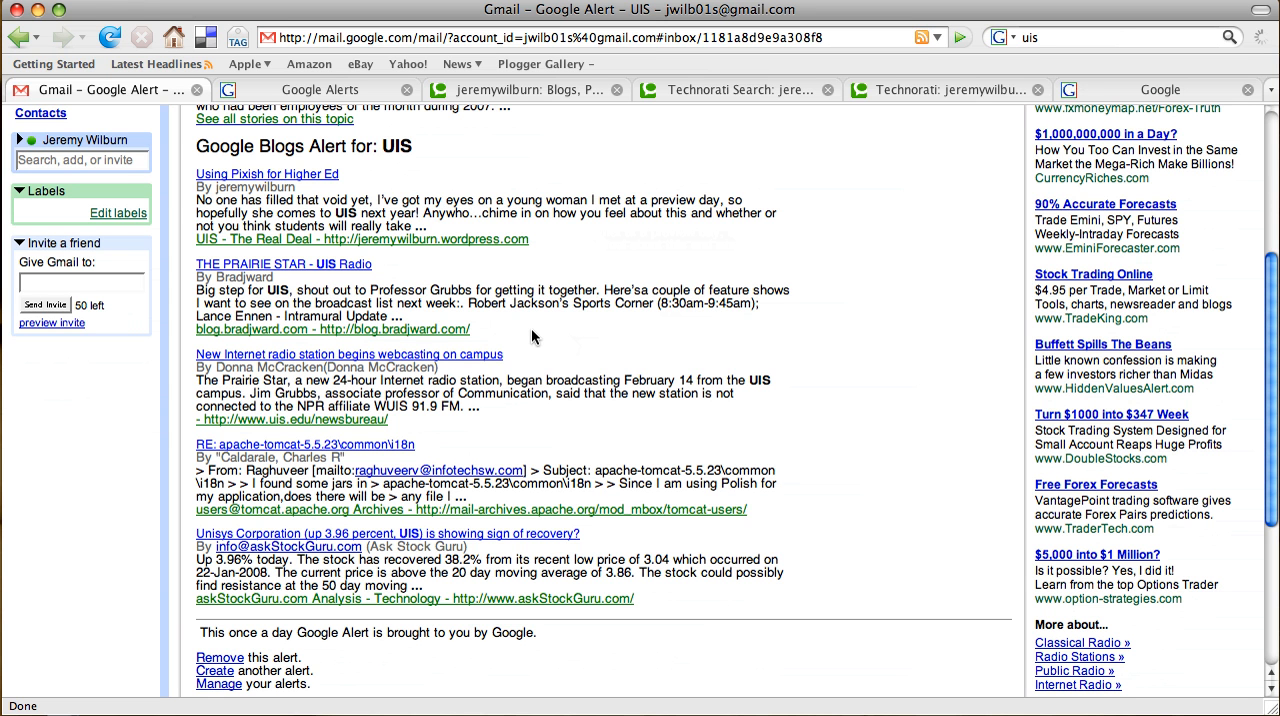
{"action": "mouse_move", "coordinate": [331, 287]}
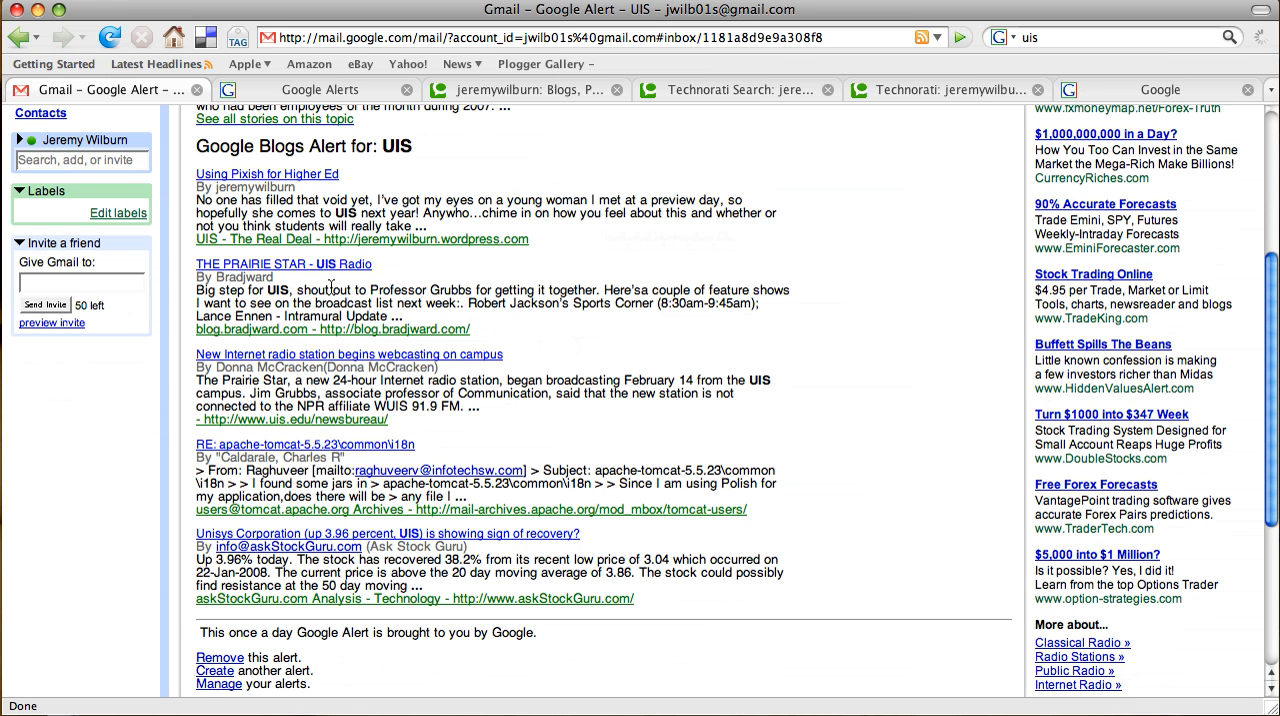
{"action": "mouse_move", "coordinate": [240, 258]}
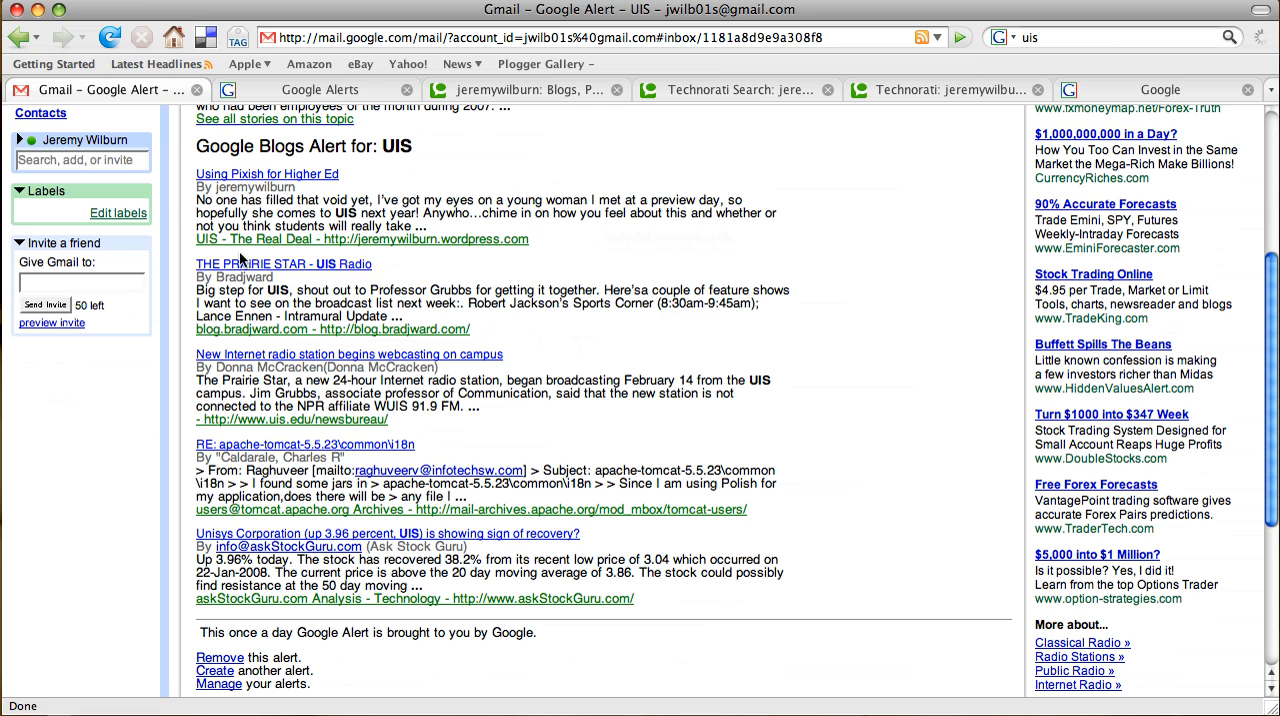
{"action": "mouse_move", "coordinate": [293, 290]}
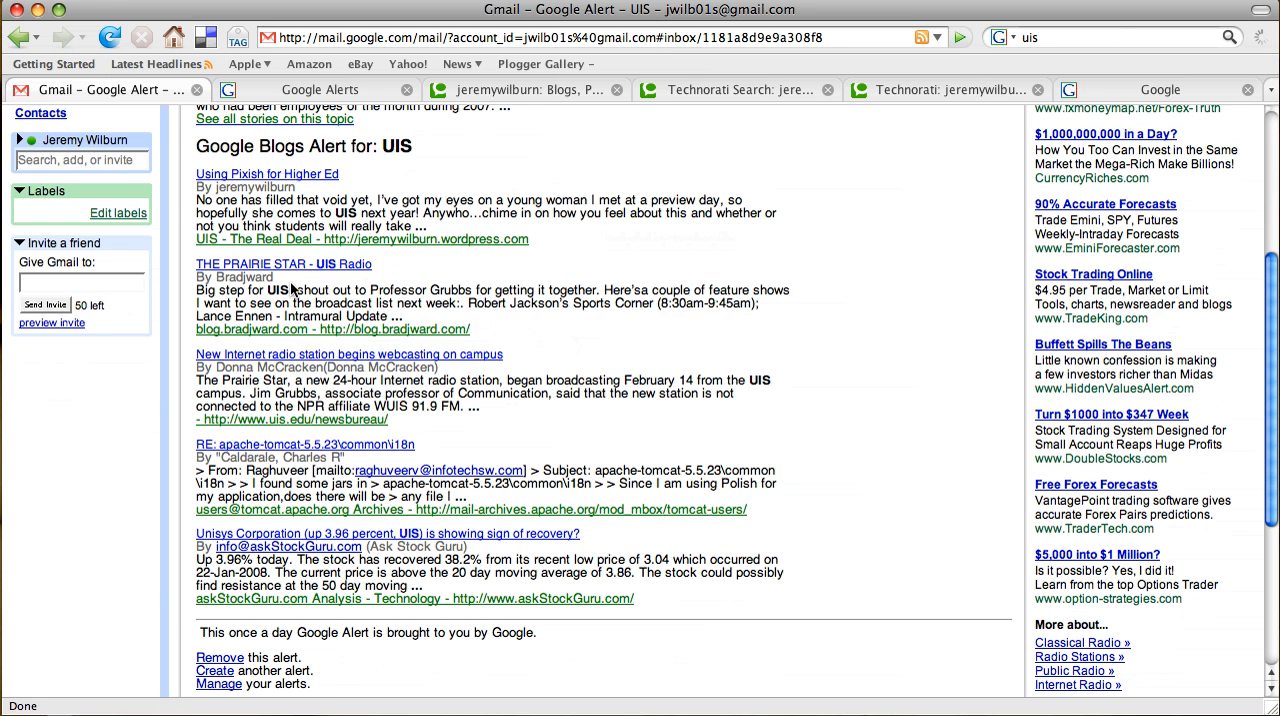
{"action": "mouse_move", "coordinate": [604, 369]}
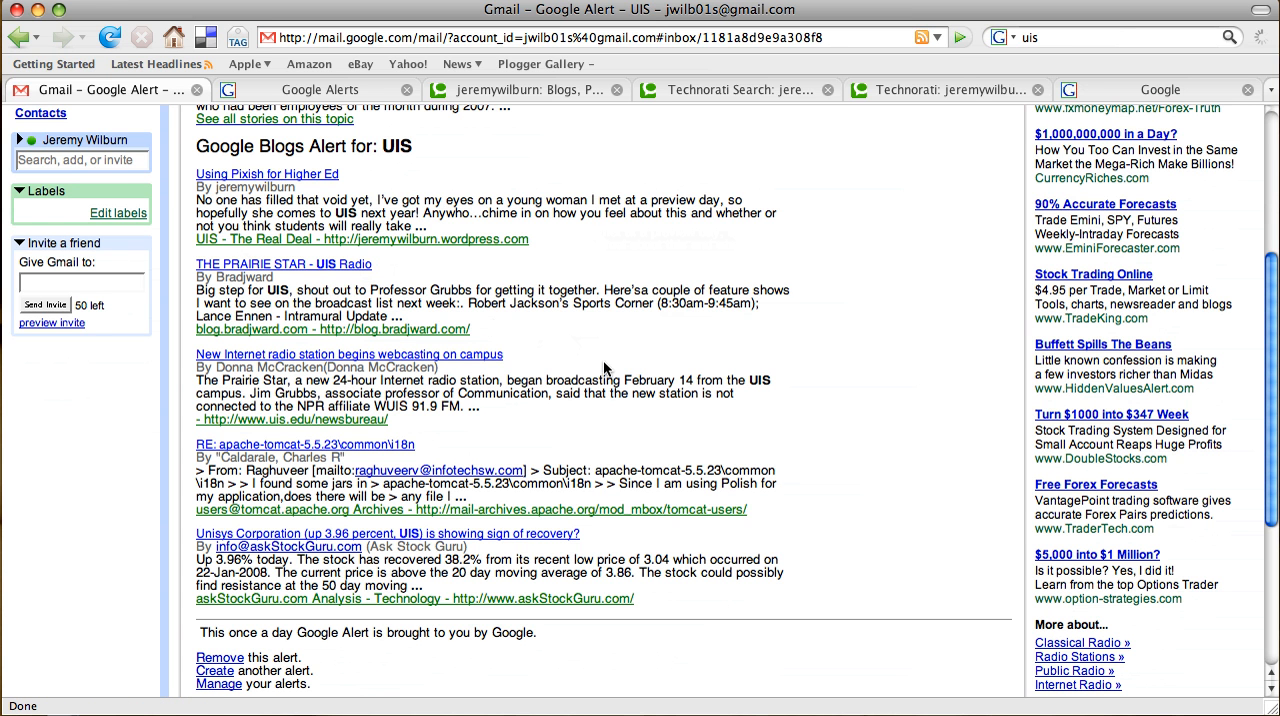
{"action": "mouse_move", "coordinate": [849, 454]}
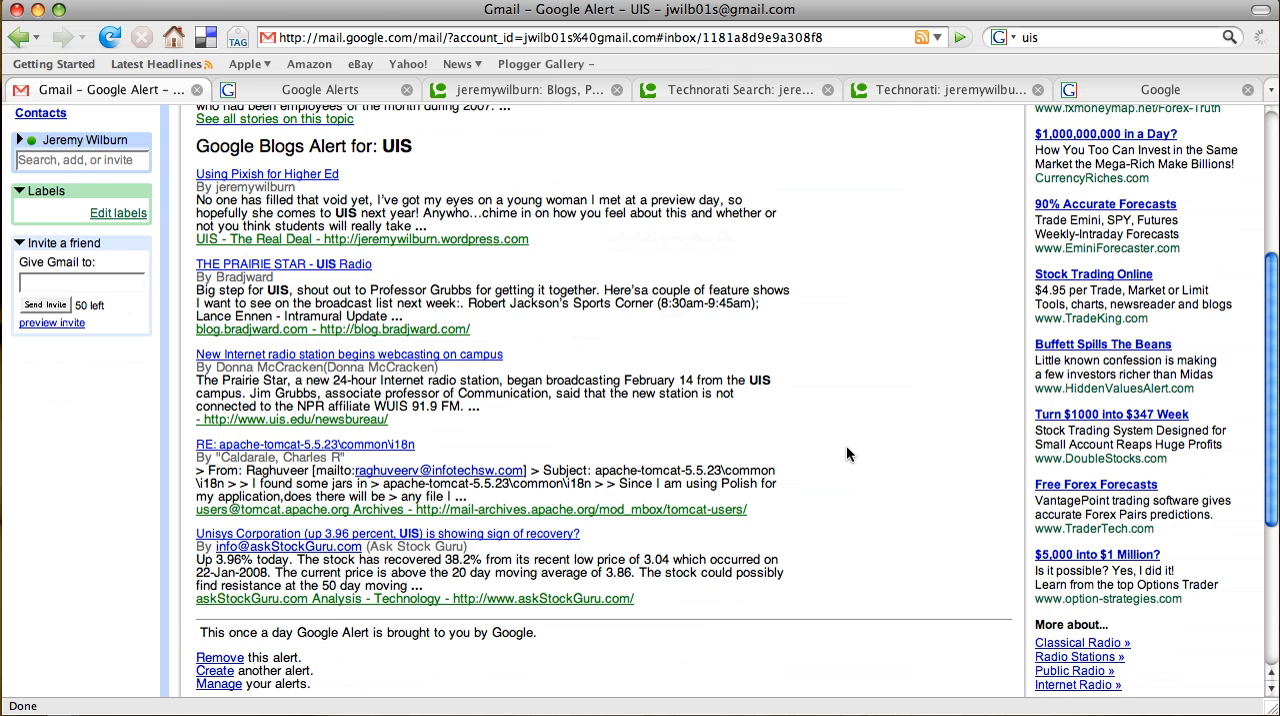
{"action": "scroll", "scroll_direction": "down", "scroll_amount": 3}
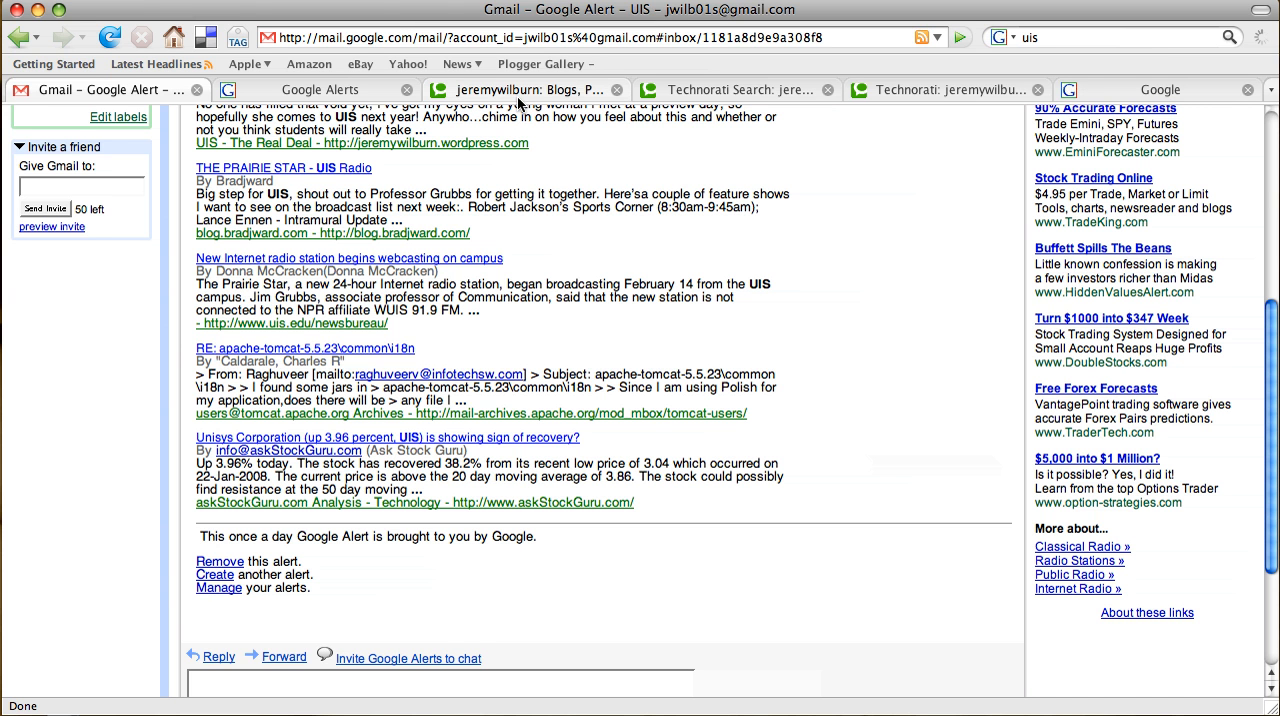
Leave the jeremywilburn tag results for the Technorati home page and type 'jeremywilb' into search
{"action": "left_click", "coordinate": [525, 89]}
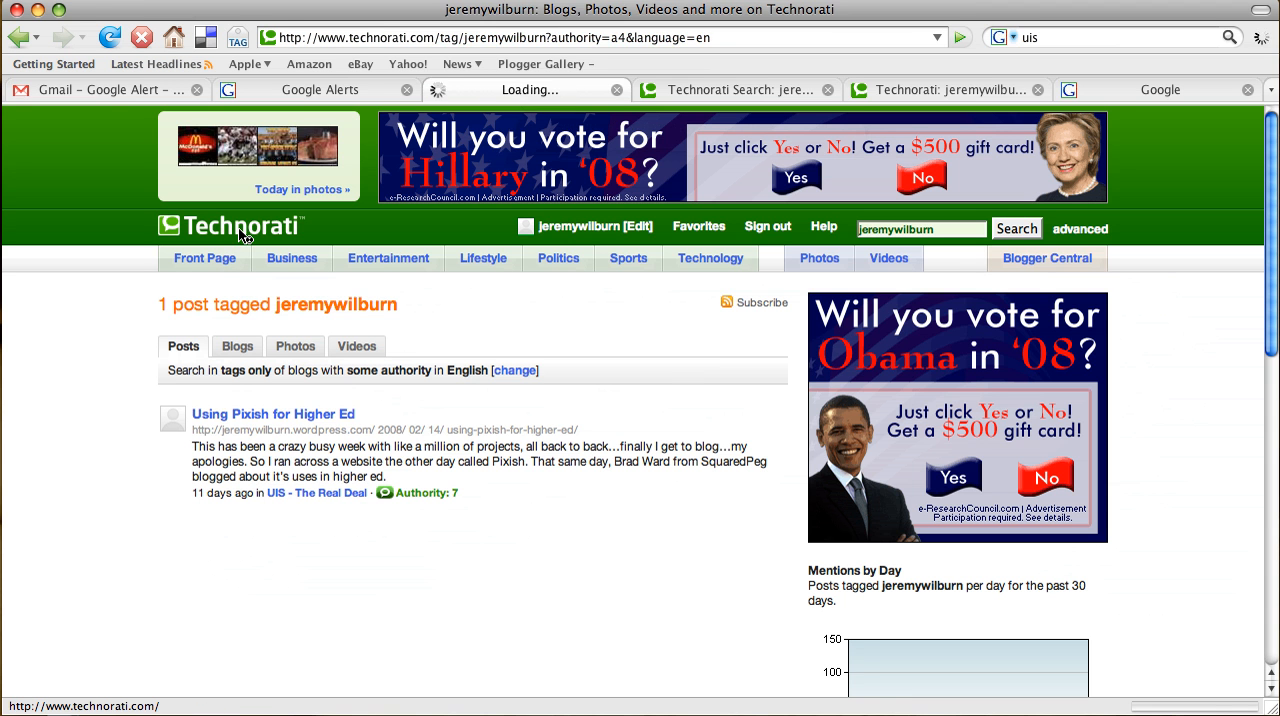
{"action": "left_click", "coordinate": [230, 225]}
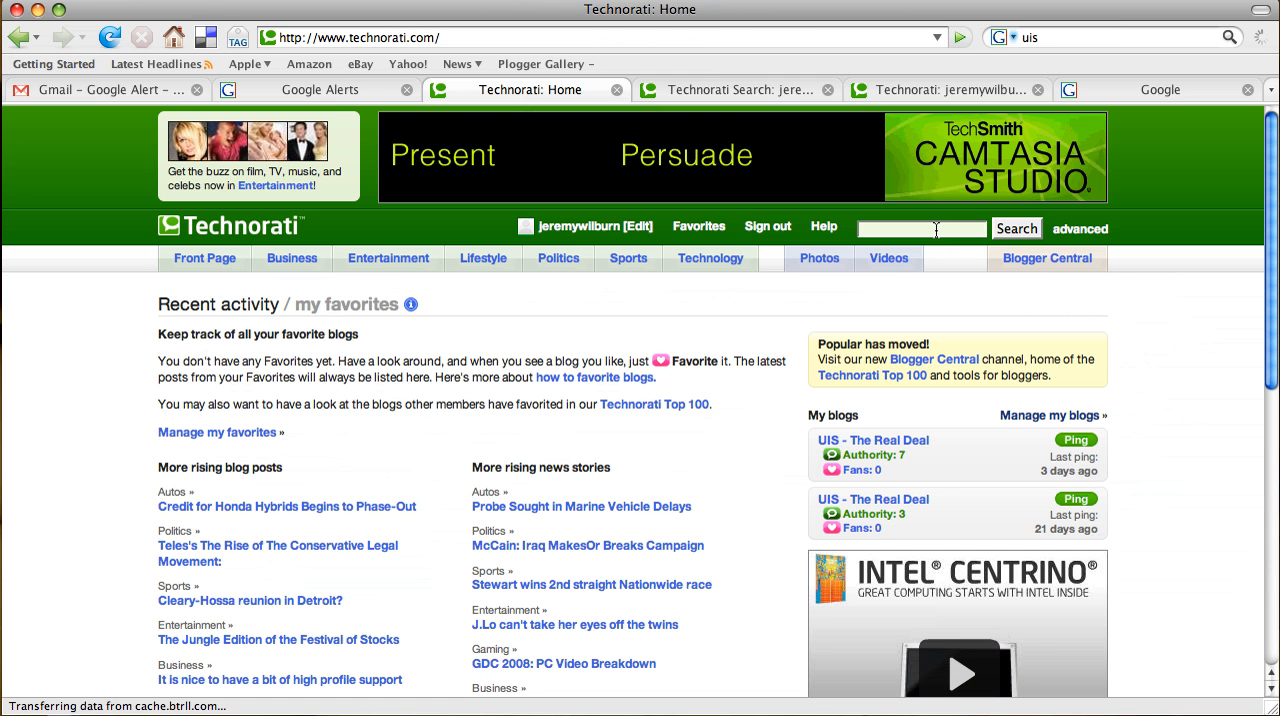
{"action": "mouse_move", "coordinate": [1258, 491]}
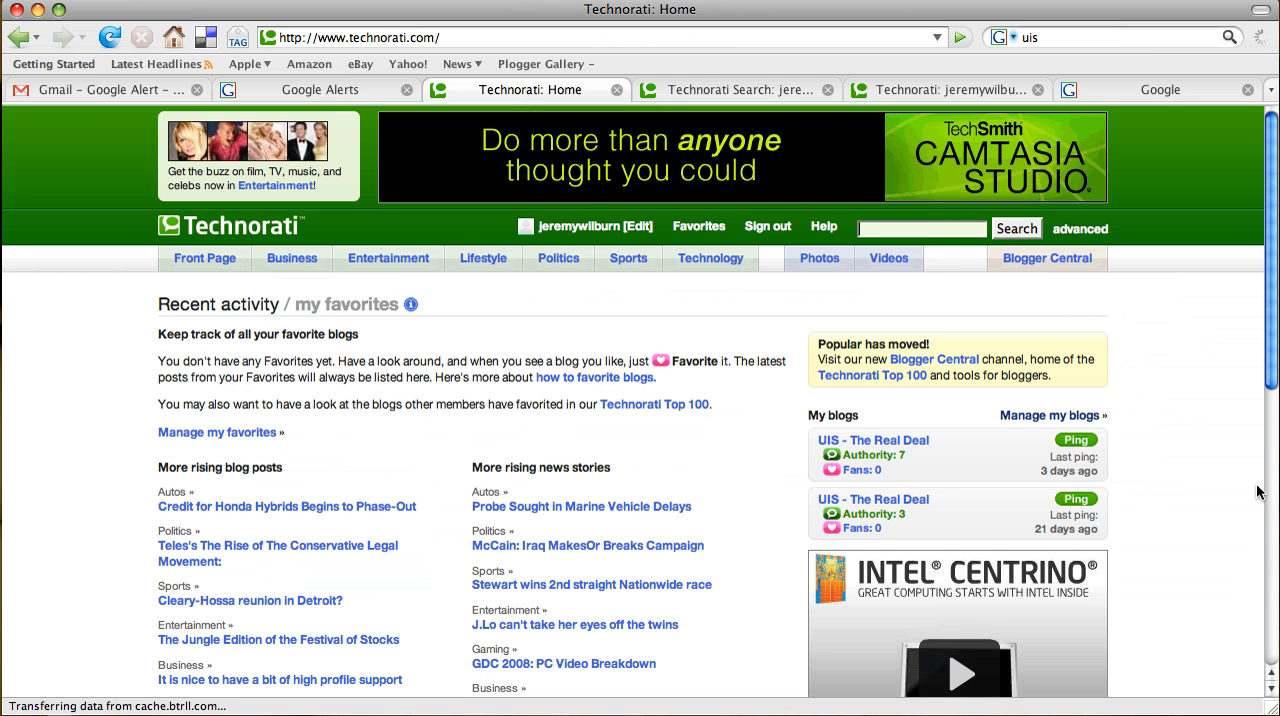
{"action": "type", "text": "jeremywilburn"}
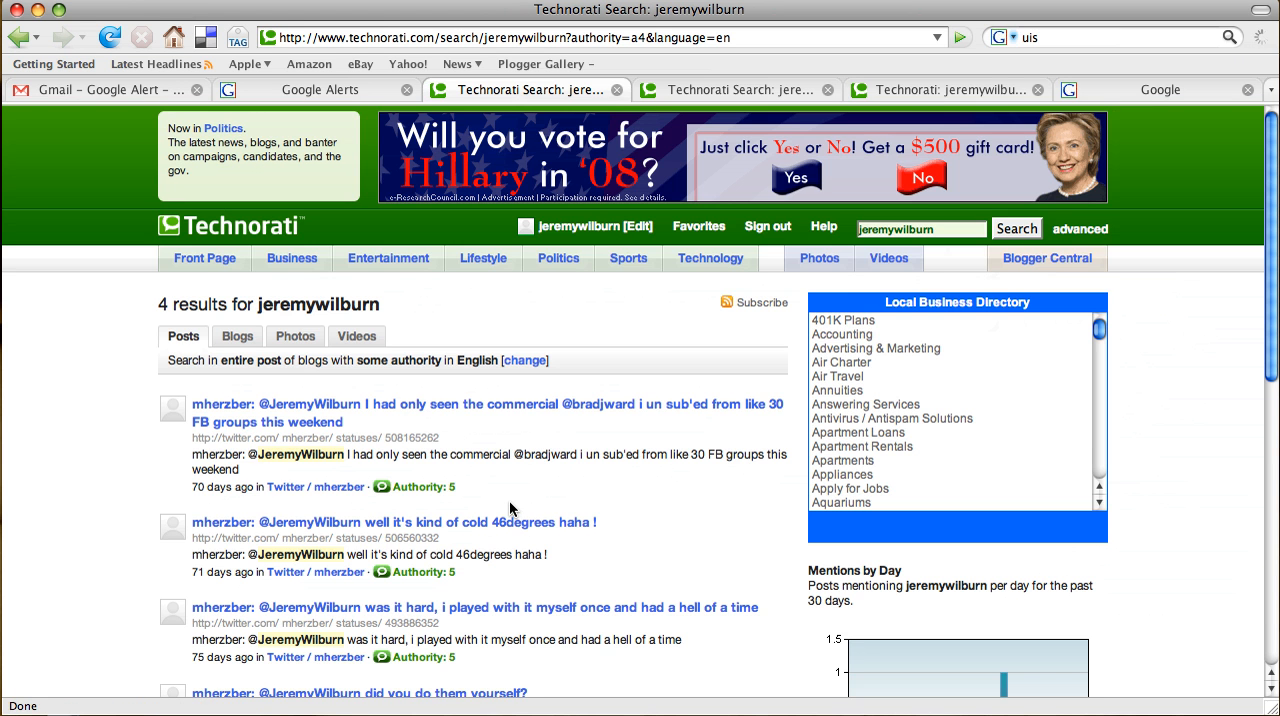
{"action": "mouse_move", "coordinate": [199, 376]}
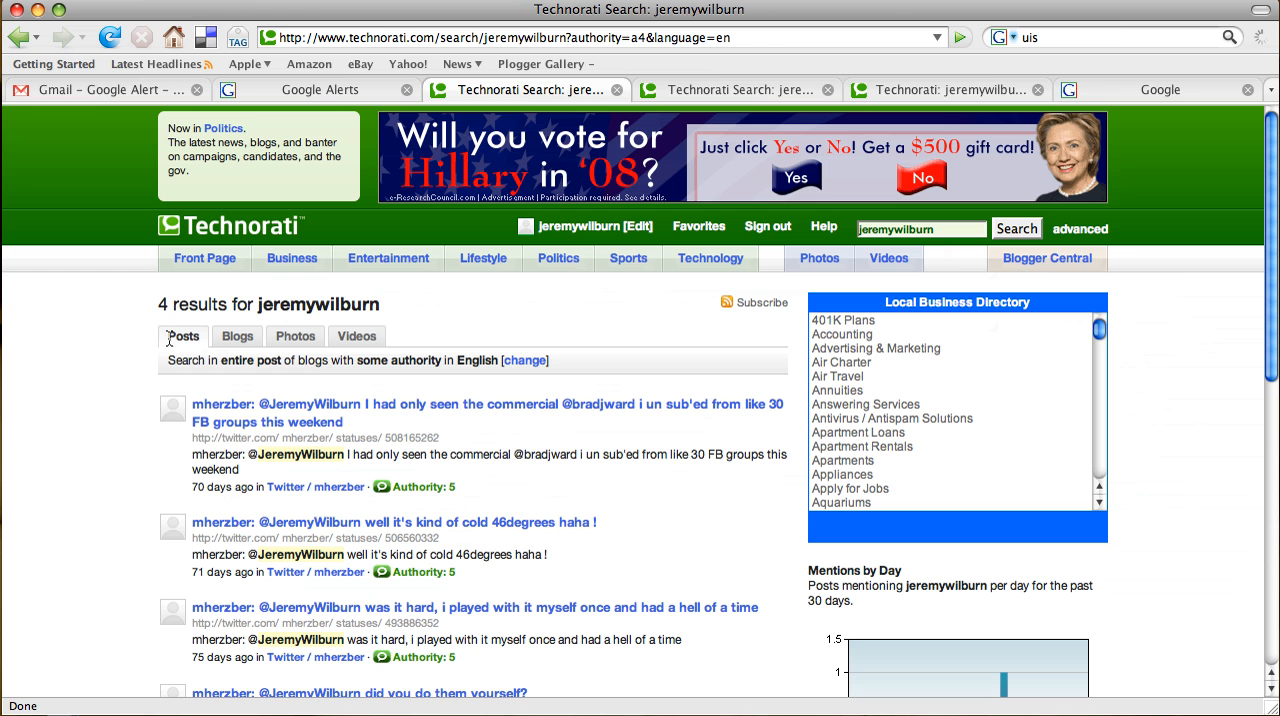
{"action": "mouse_move", "coordinate": [256, 366]}
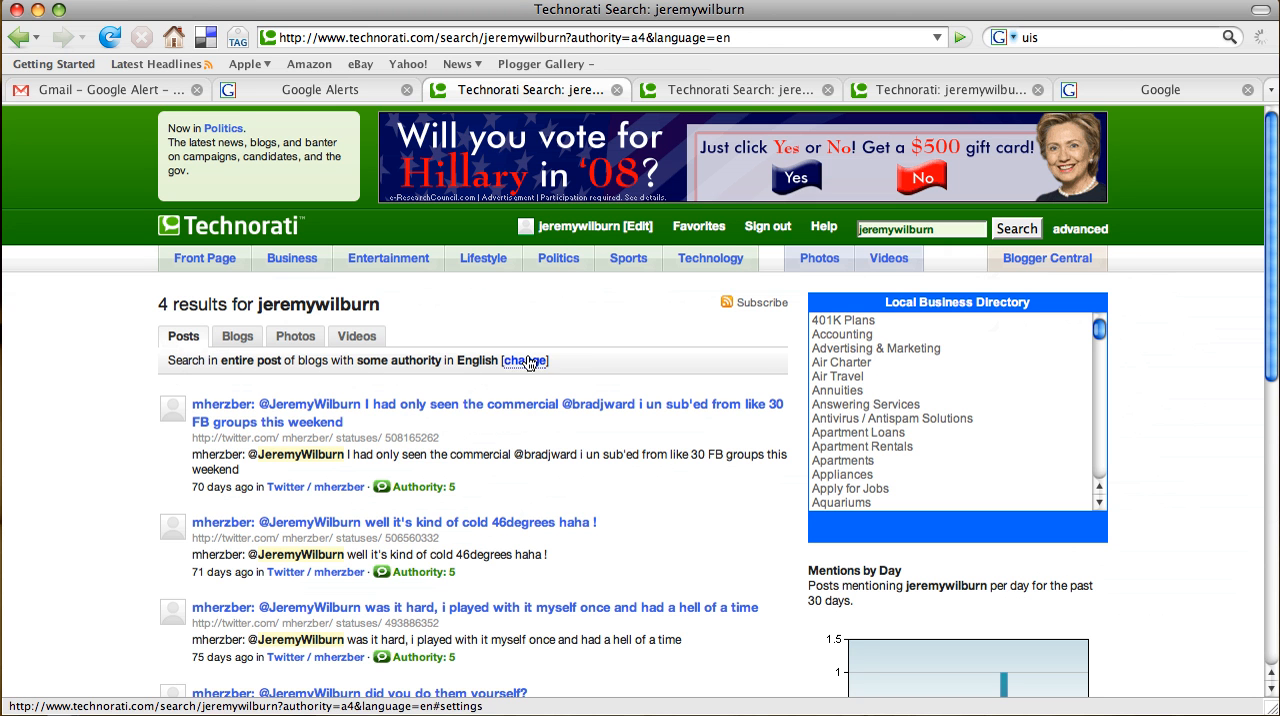
Set the search filters to entire post and blogs with any authority, then resubmit
{"action": "left_click", "coordinate": [525, 361]}
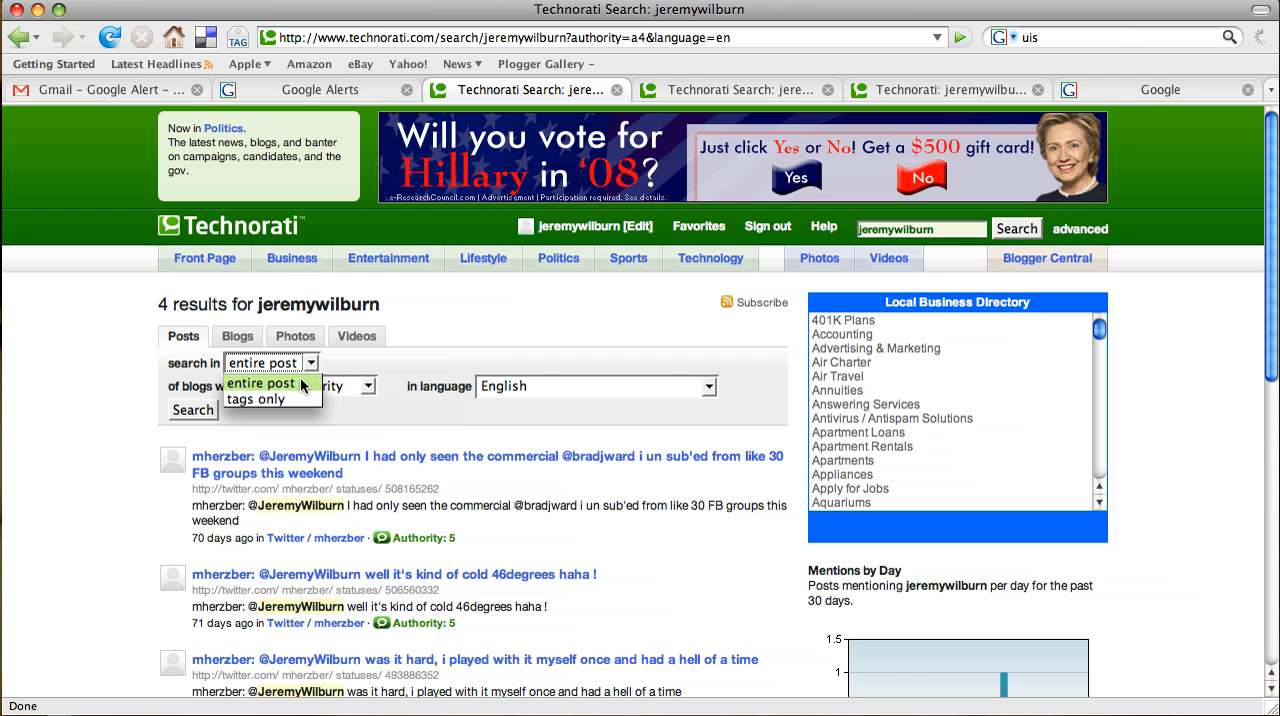
{"action": "left_click", "coordinate": [262, 384]}
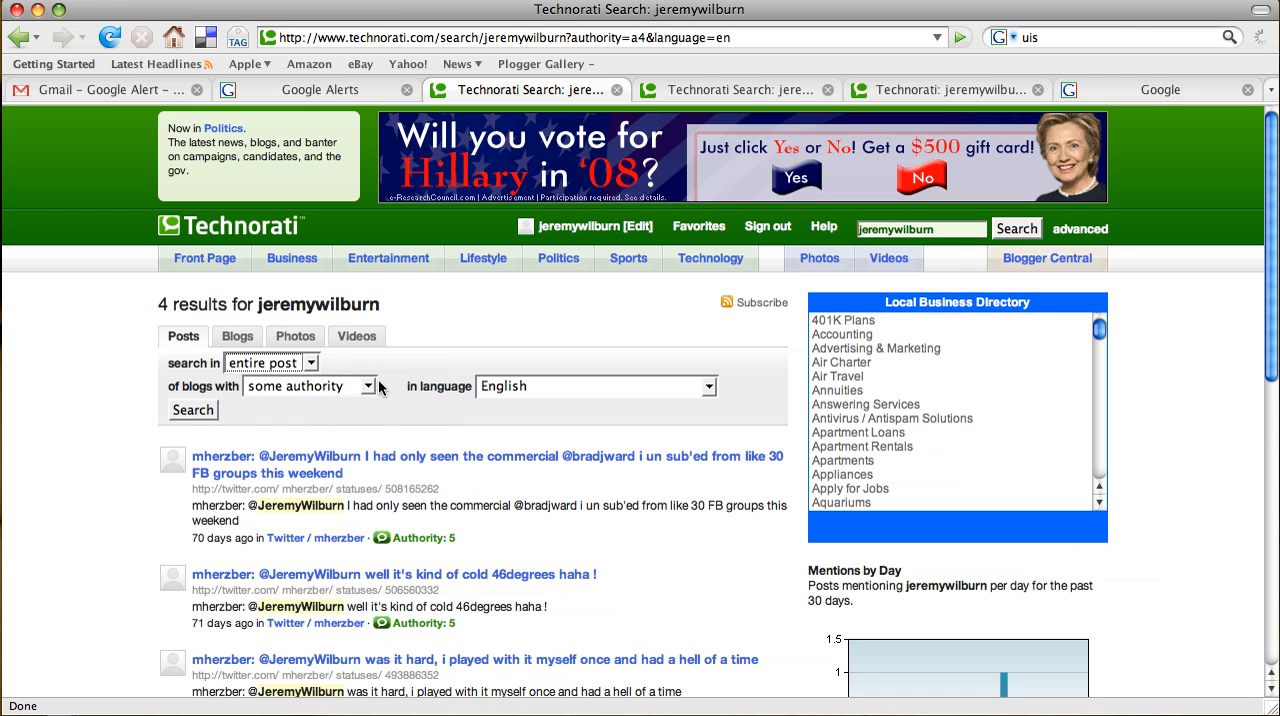
{"action": "left_click", "coordinate": [371, 386]}
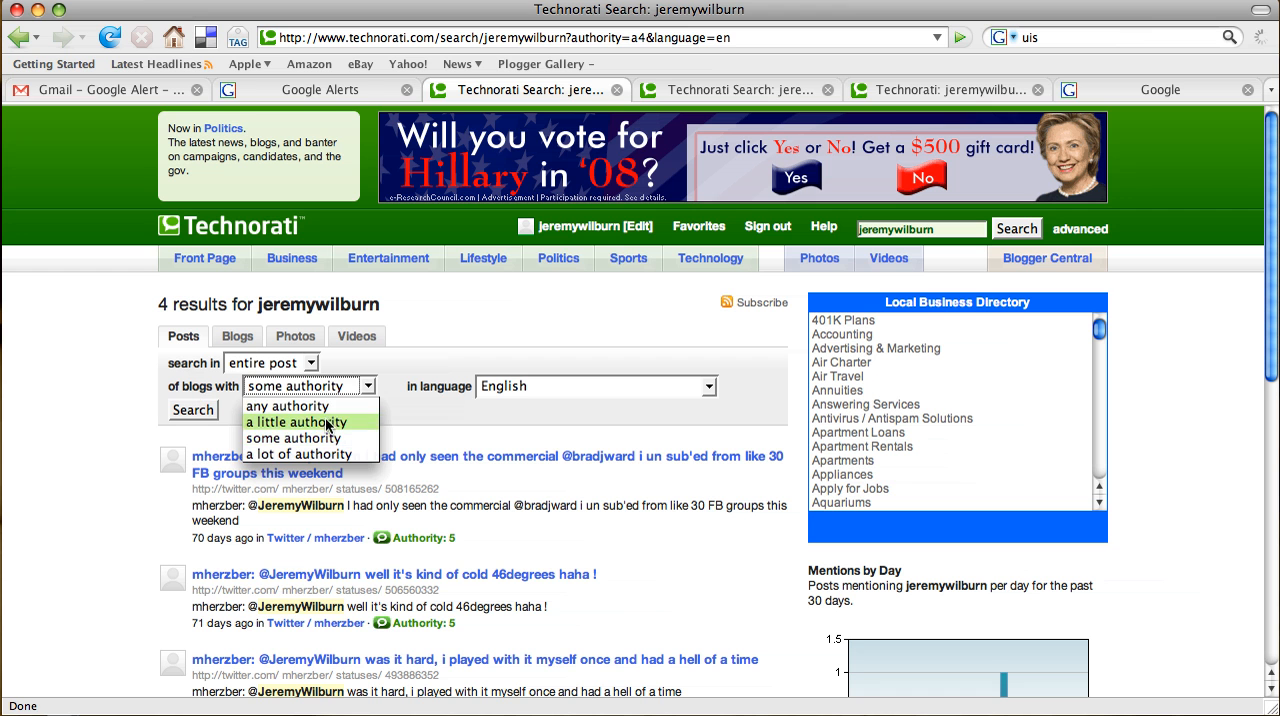
{"action": "left_click", "coordinate": [287, 405]}
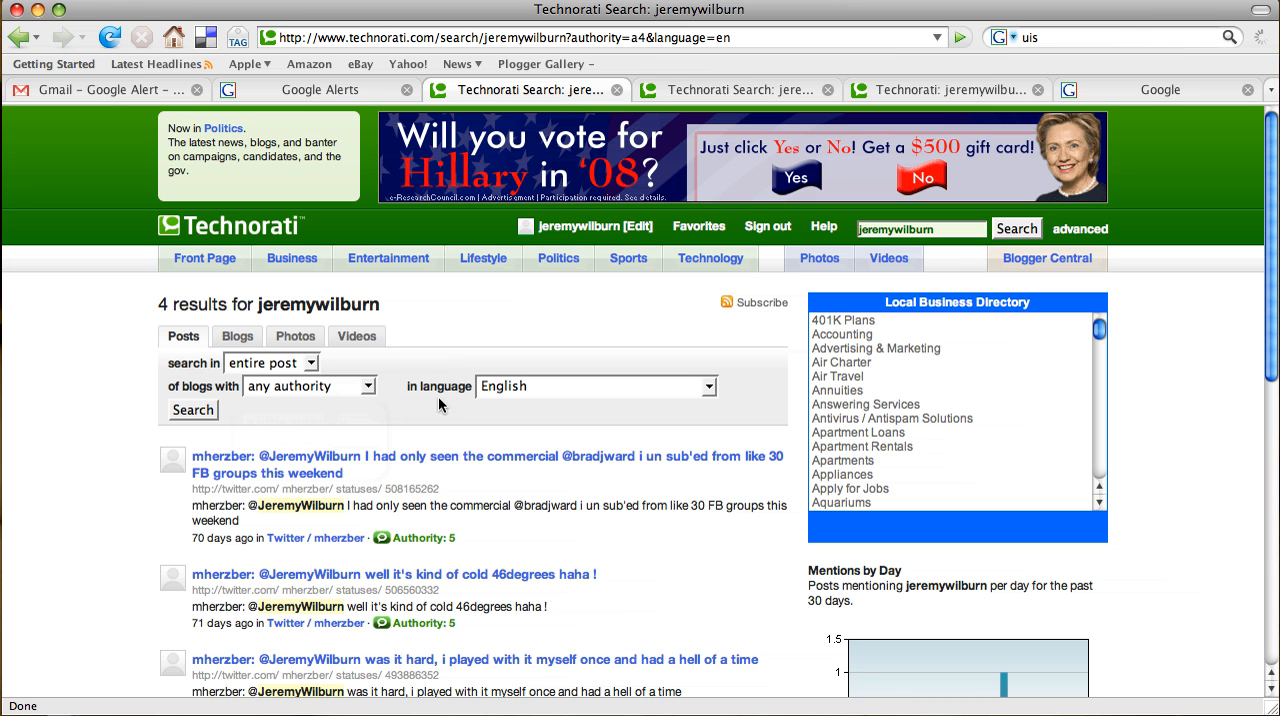
{"action": "left_click", "coordinate": [367, 386]}
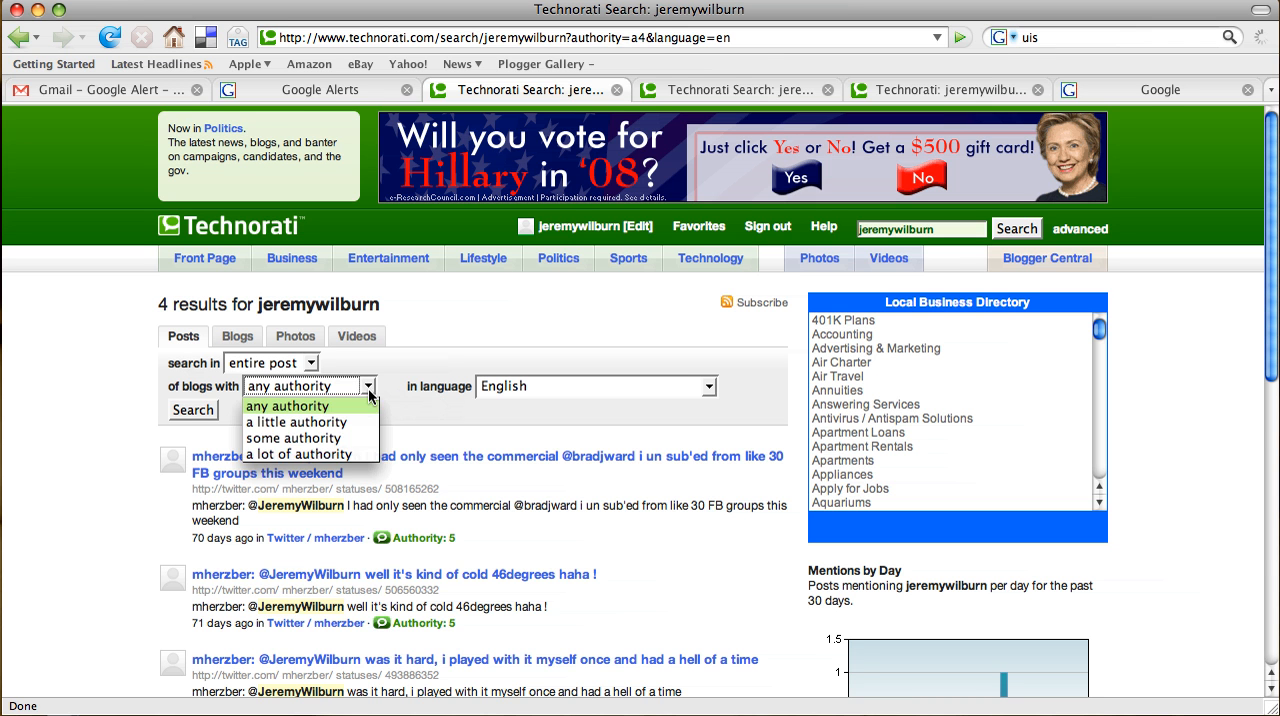
{"action": "mouse_move", "coordinate": [295, 454]}
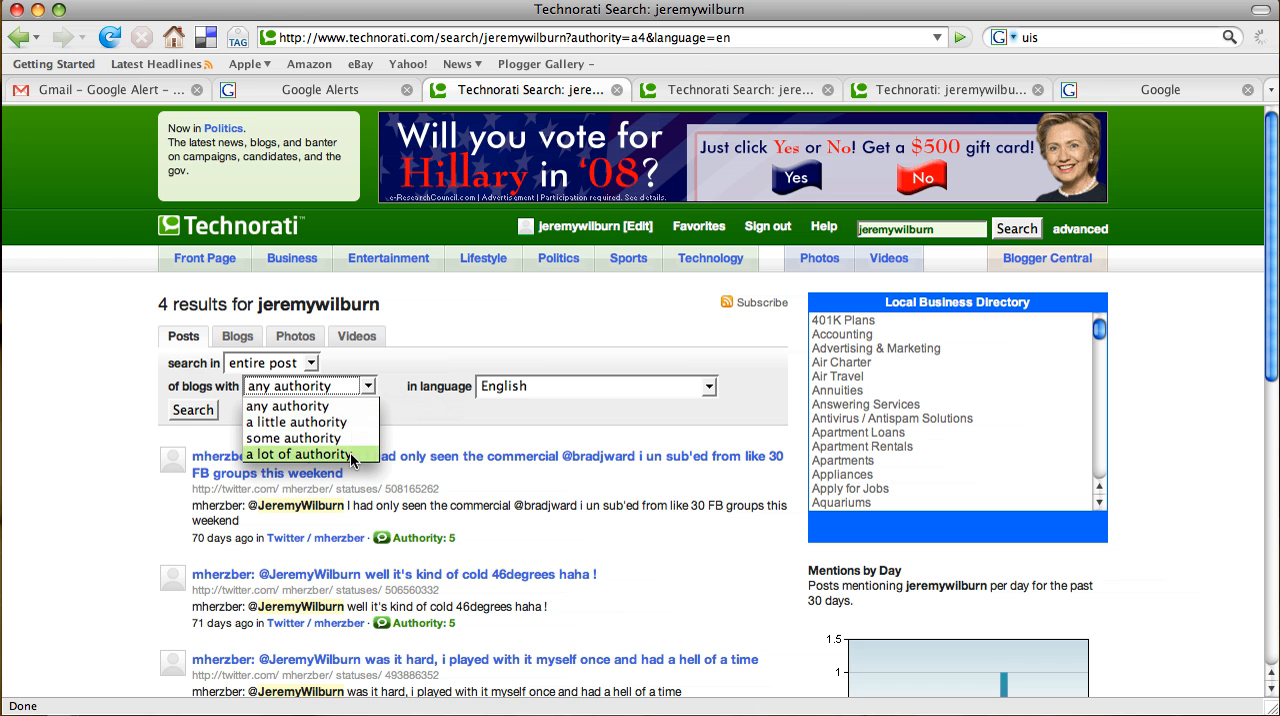
{"action": "left_click", "coordinate": [288, 406]}
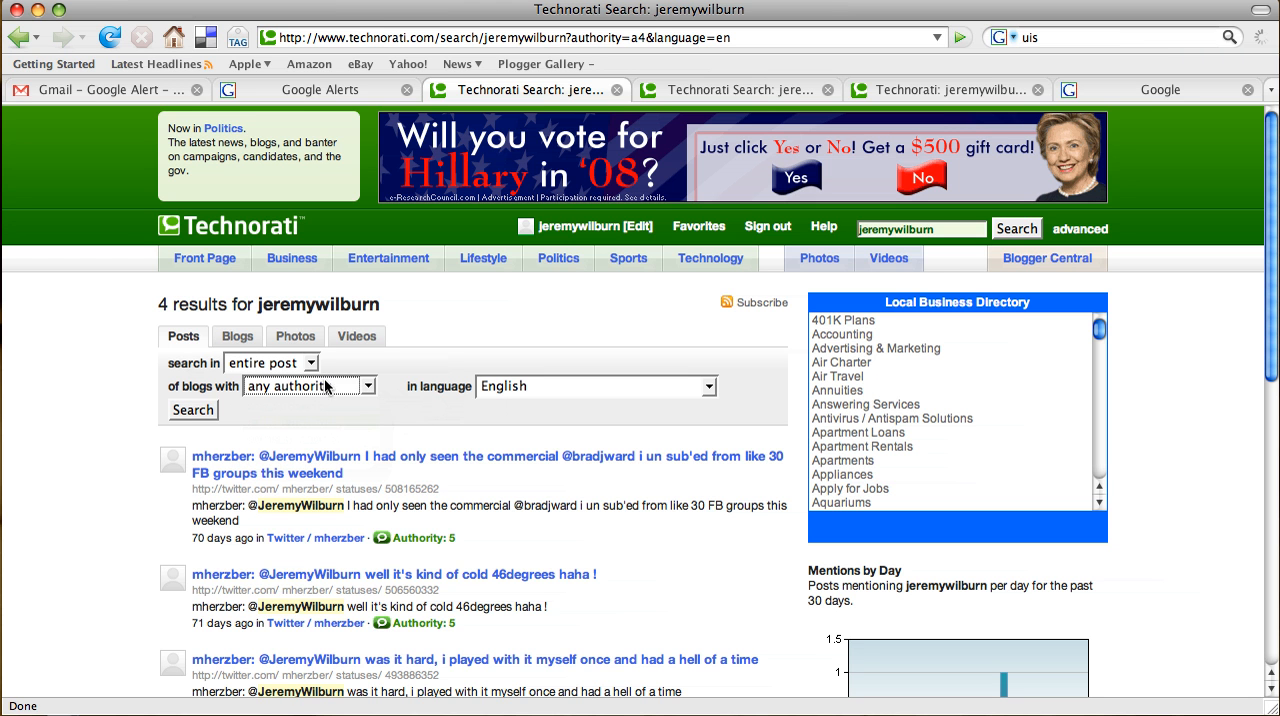
{"action": "left_click", "coordinate": [192, 411]}
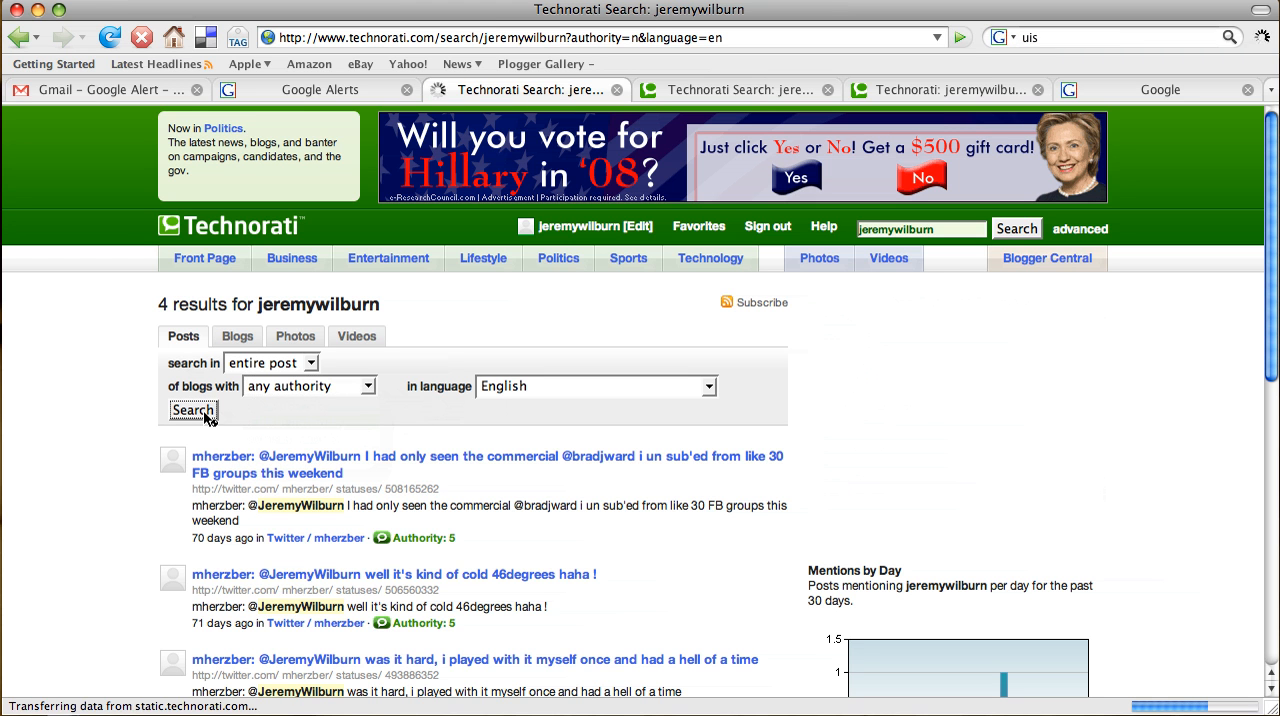
{"action": "left_click", "coordinate": [192, 410]}
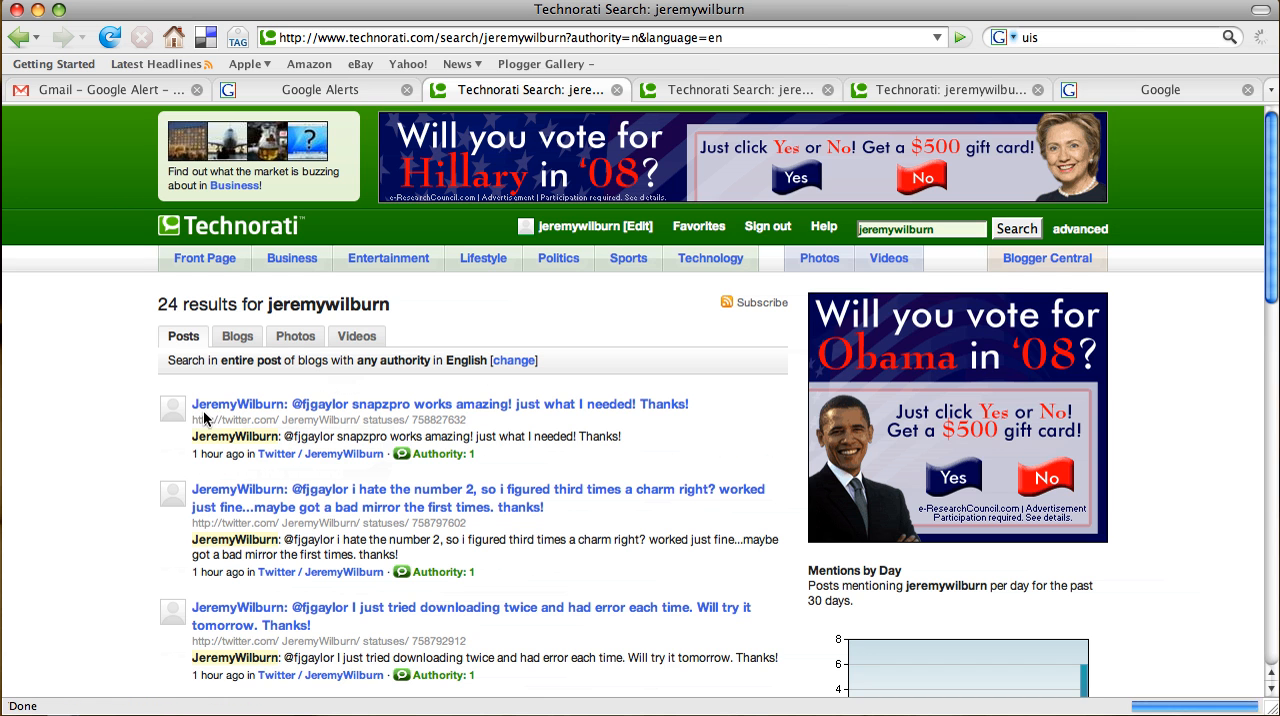
{"action": "mouse_move", "coordinate": [129, 424]}
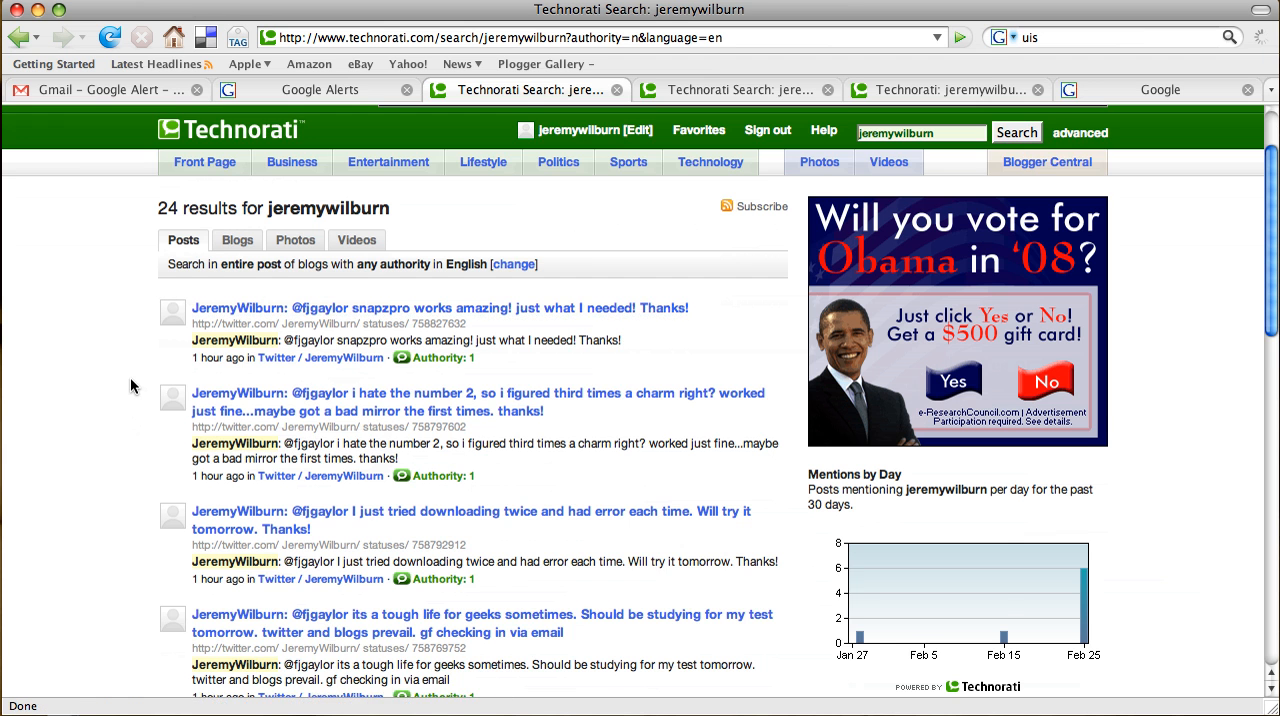
{"action": "scroll", "scroll_direction": "down", "scroll_amount": 3}
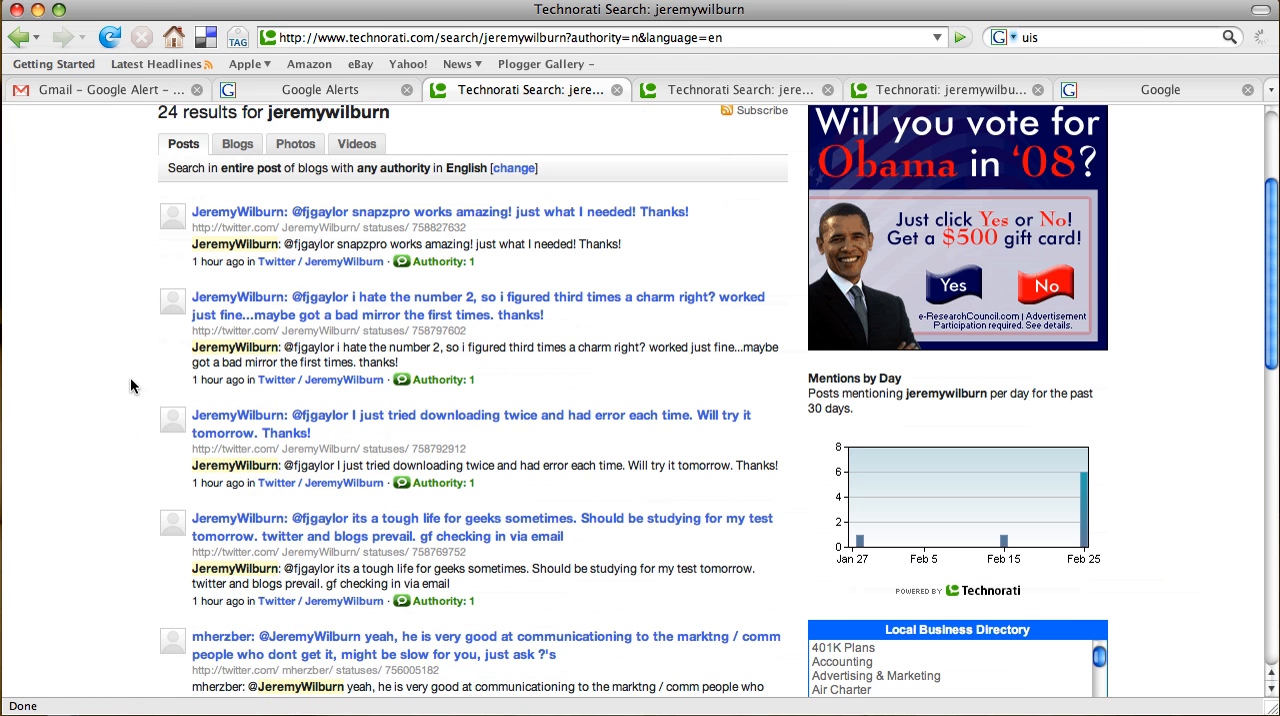
{"action": "scroll", "scroll_direction": "down", "scroll_amount": 3}
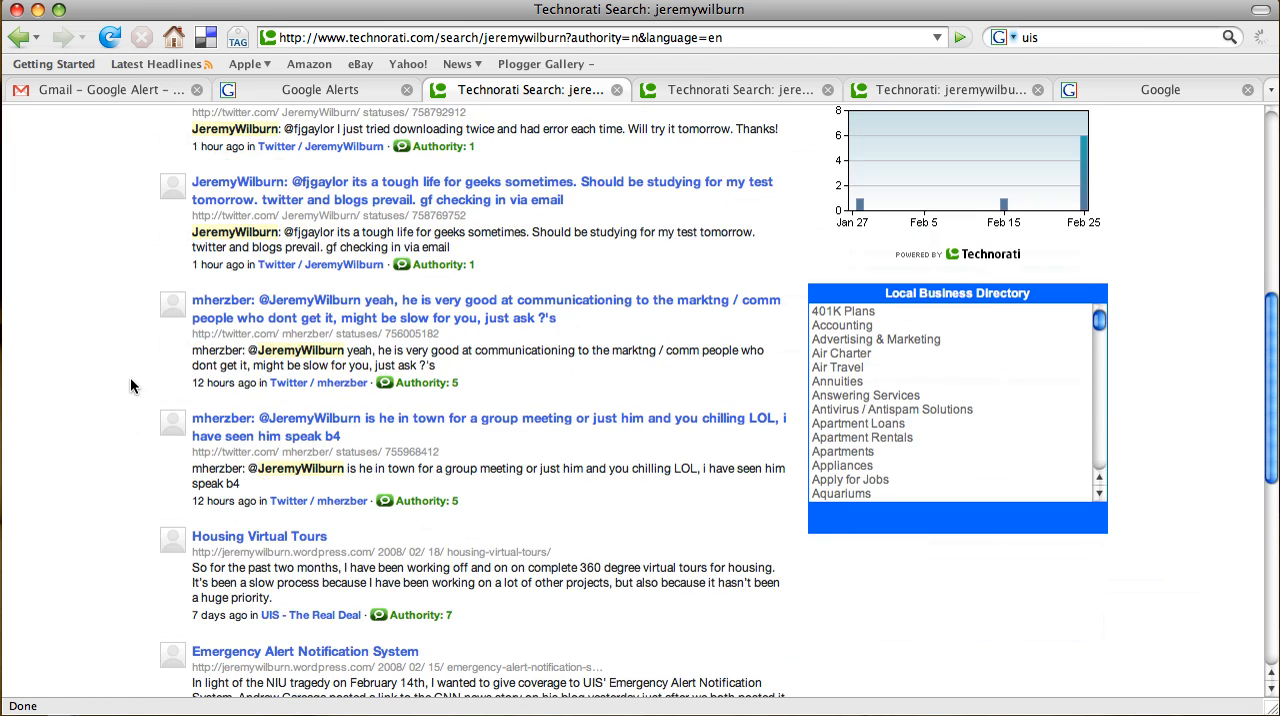
{"action": "scroll", "scroll_direction": "down", "scroll_amount": 3}
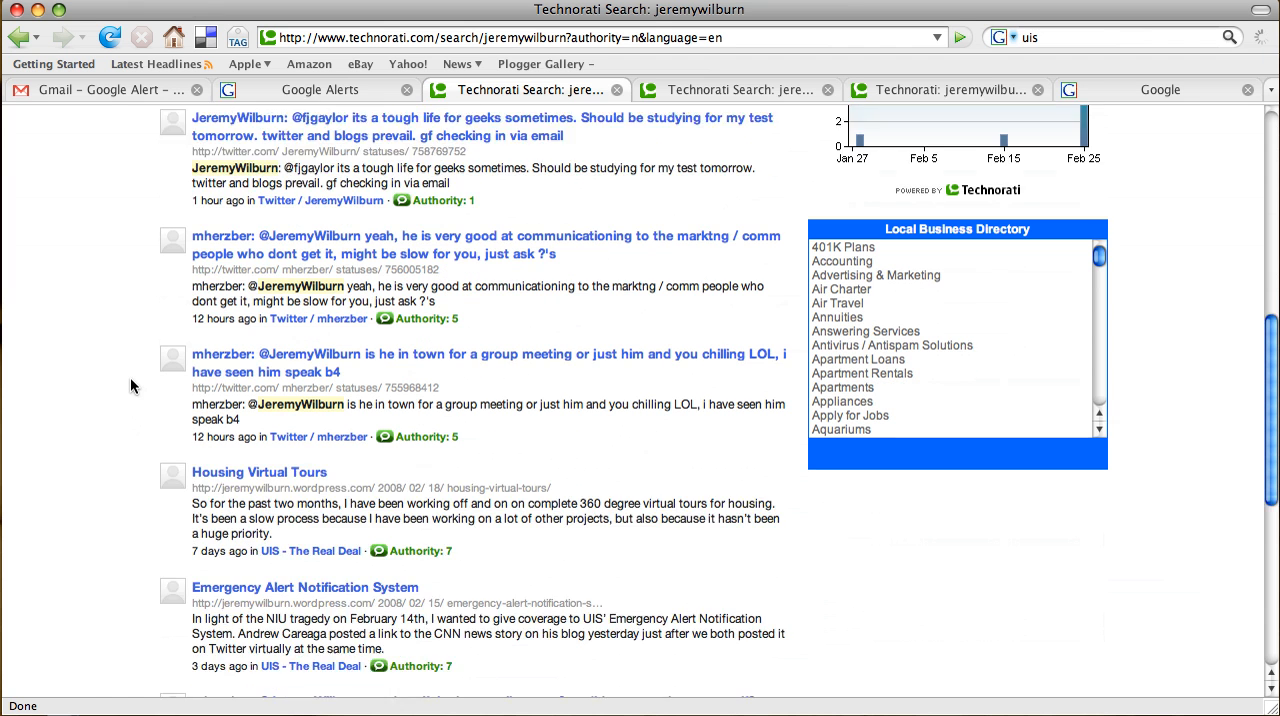
{"action": "scroll", "scroll_direction": "down", "scroll_amount": 3}
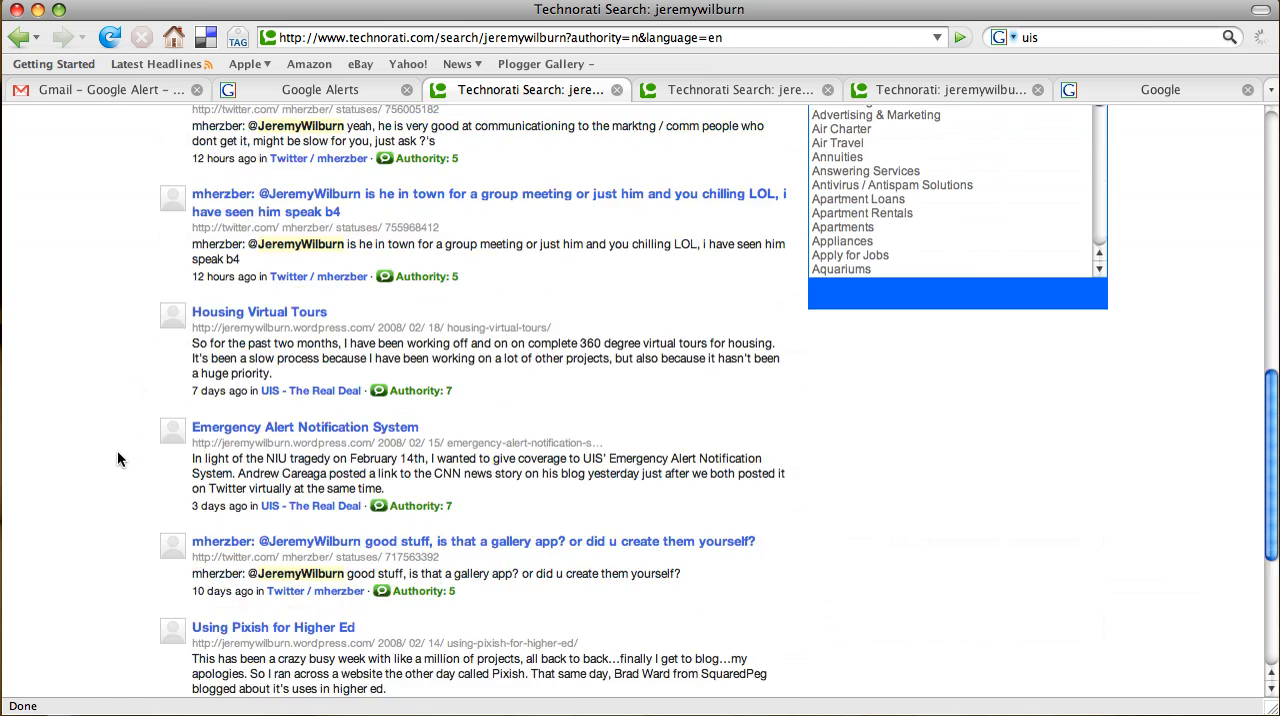
{"action": "left_click", "coordinate": [378, 537]}
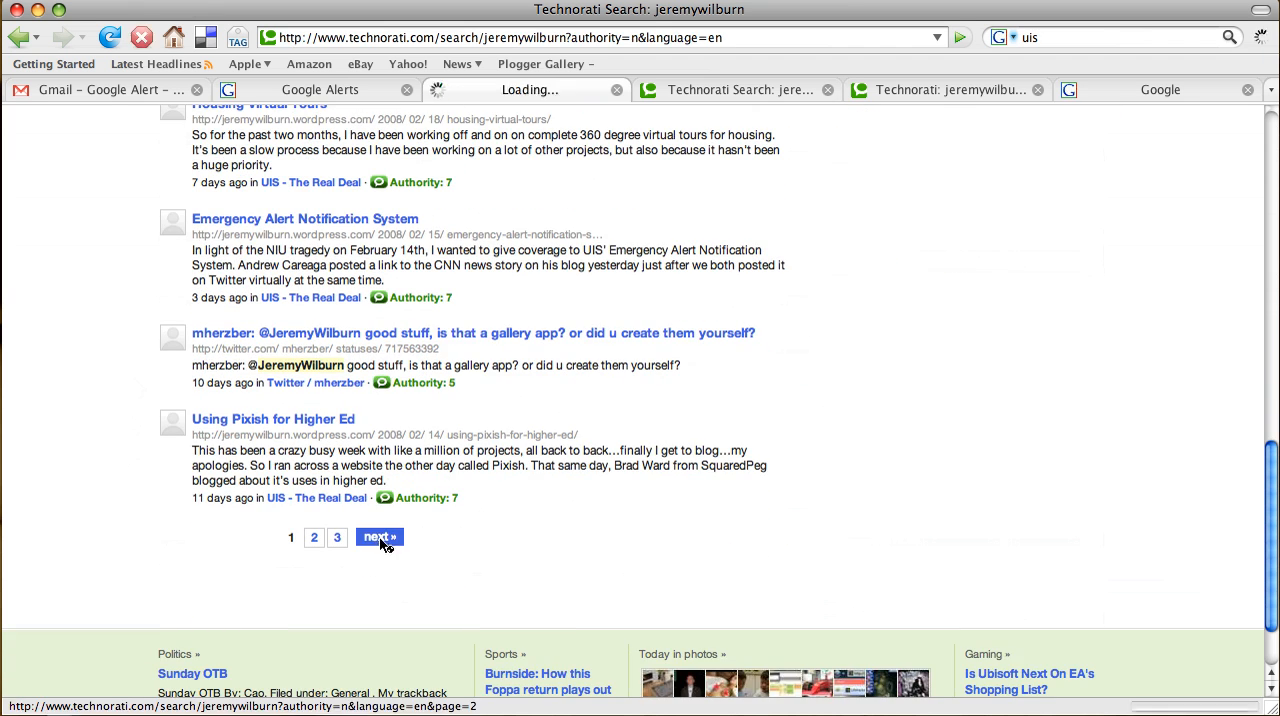
{"action": "left_click", "coordinate": [378, 537]}
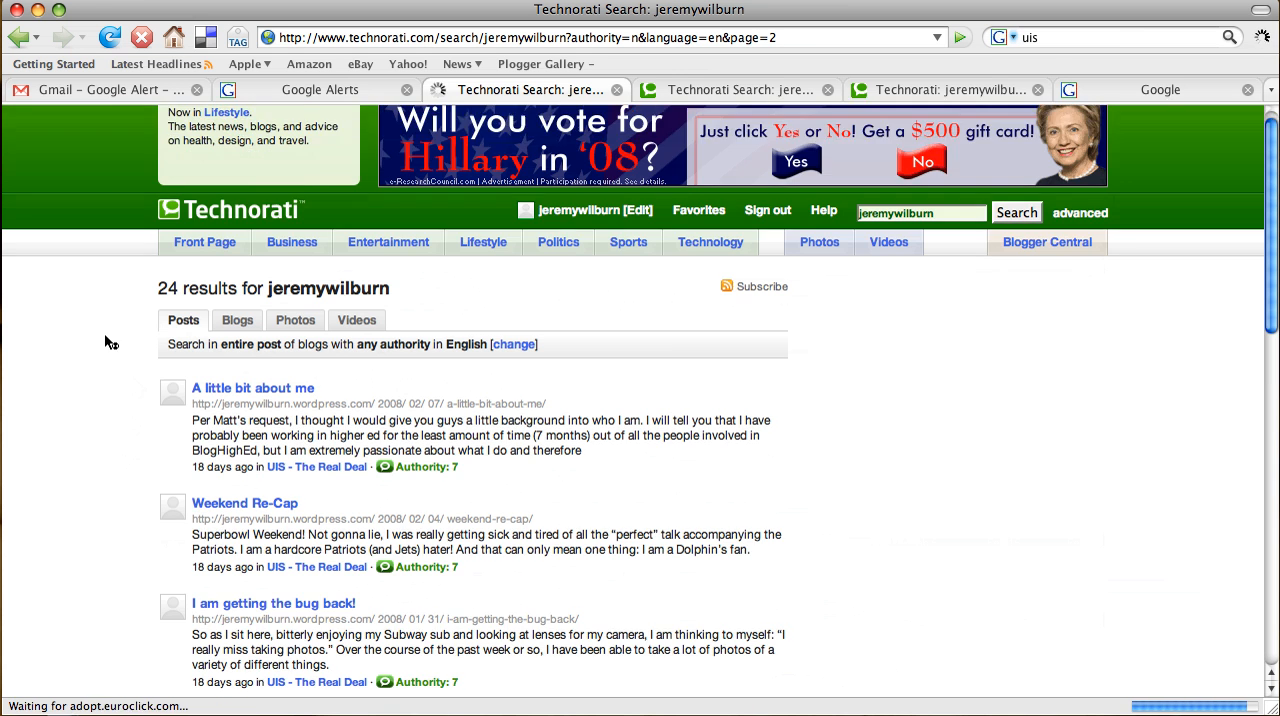
{"action": "scroll", "scroll_direction": "down", "scroll_amount": 3}
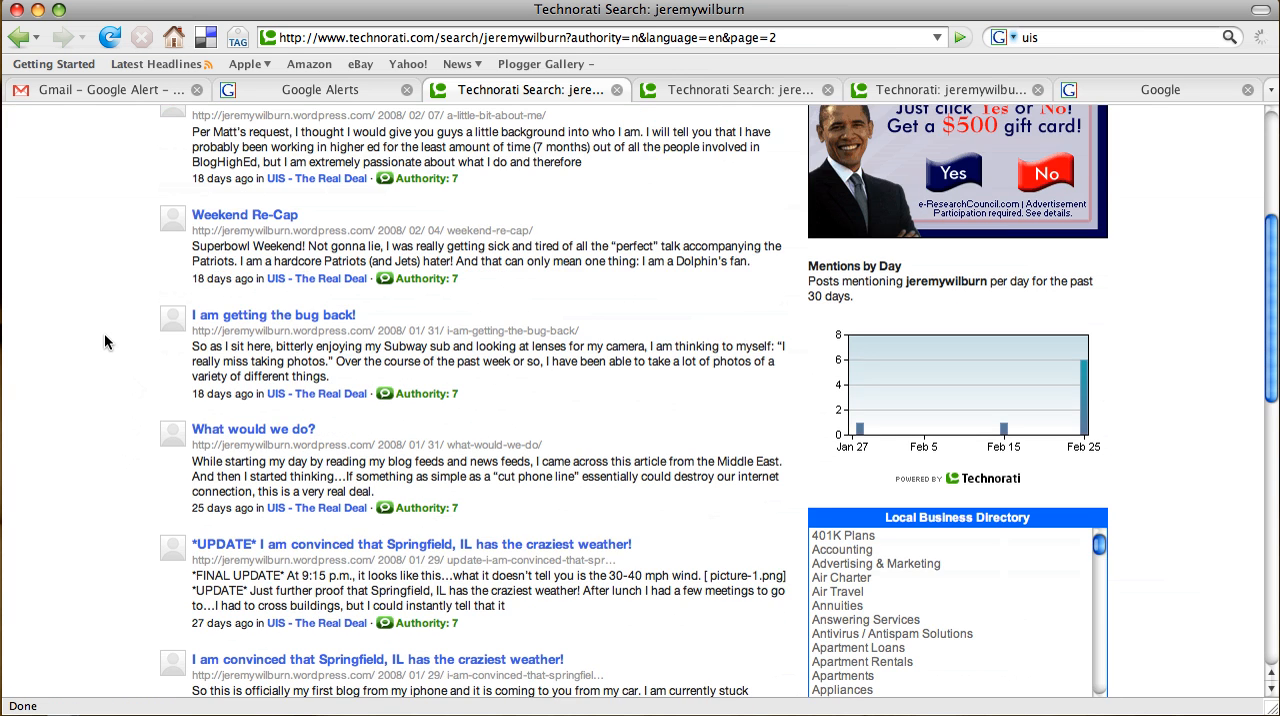
{"action": "scroll", "scroll_direction": "up", "scroll_amount": 3}
{"action": "type", "text": "uis"}
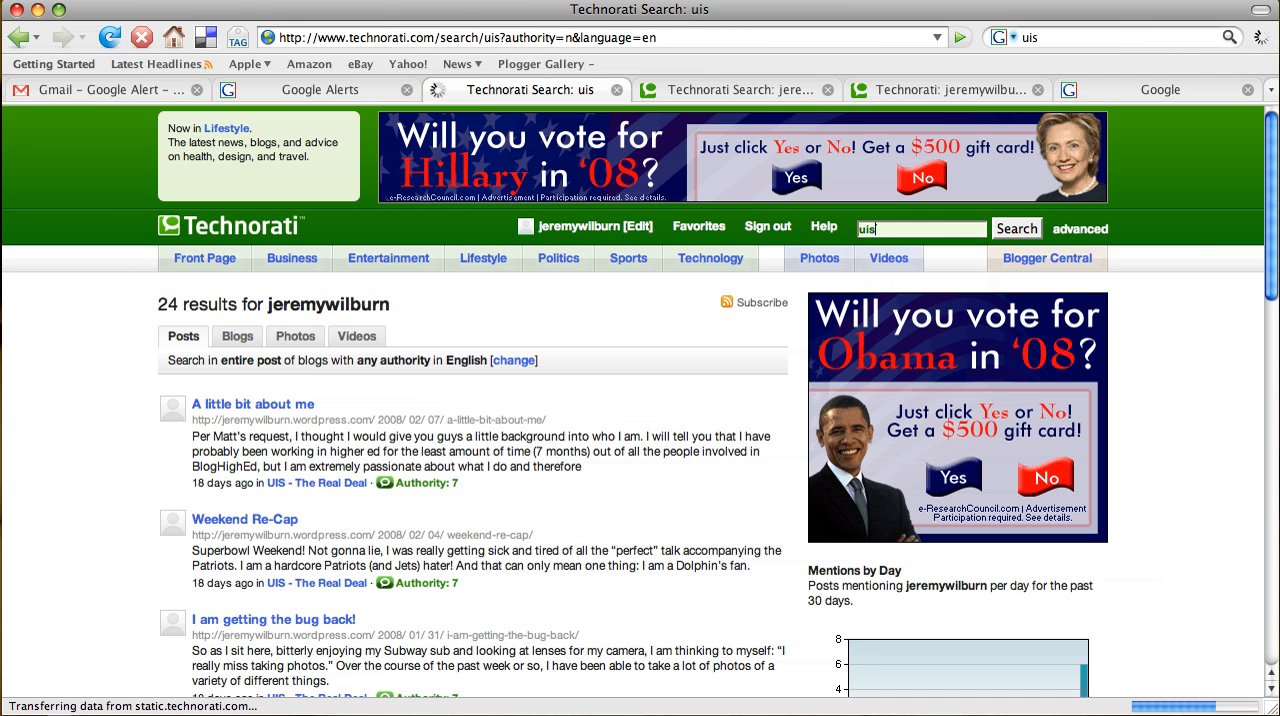
Submit the Technorati search for 'uis', returning 3,346 results
{"action": "left_click", "coordinate": [1016, 228]}
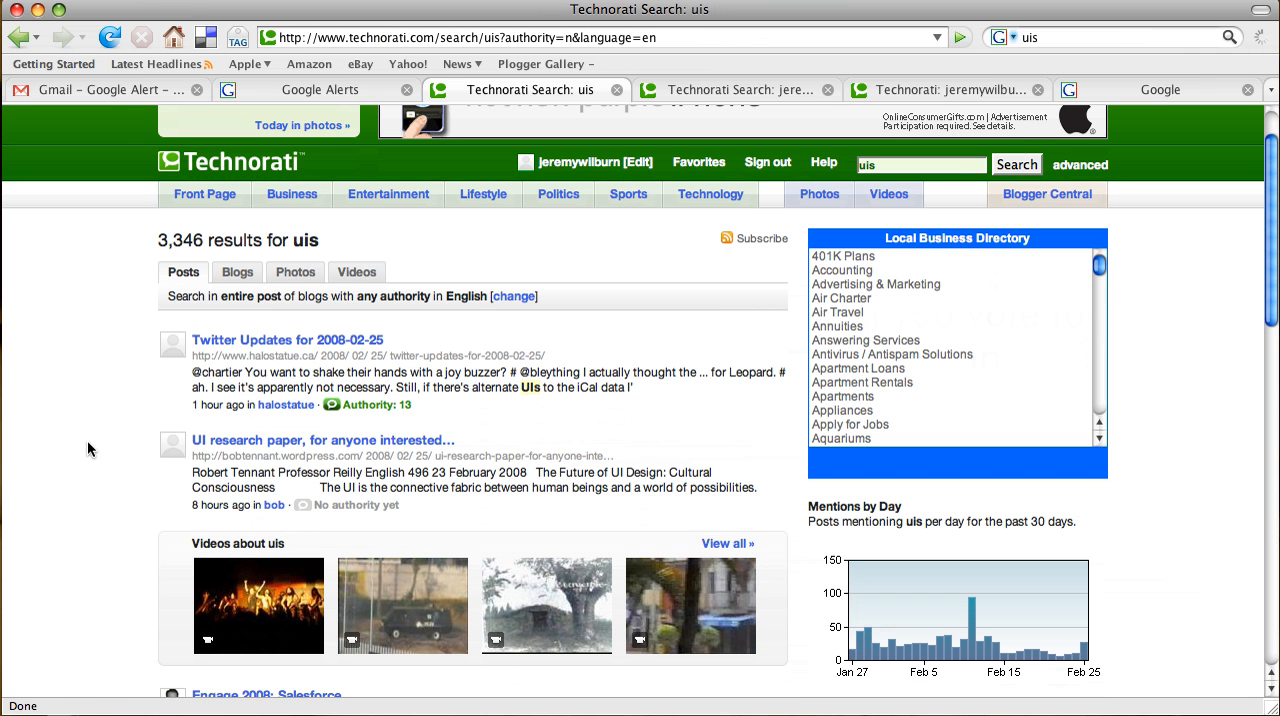
{"action": "mouse_move", "coordinate": [133, 375]}
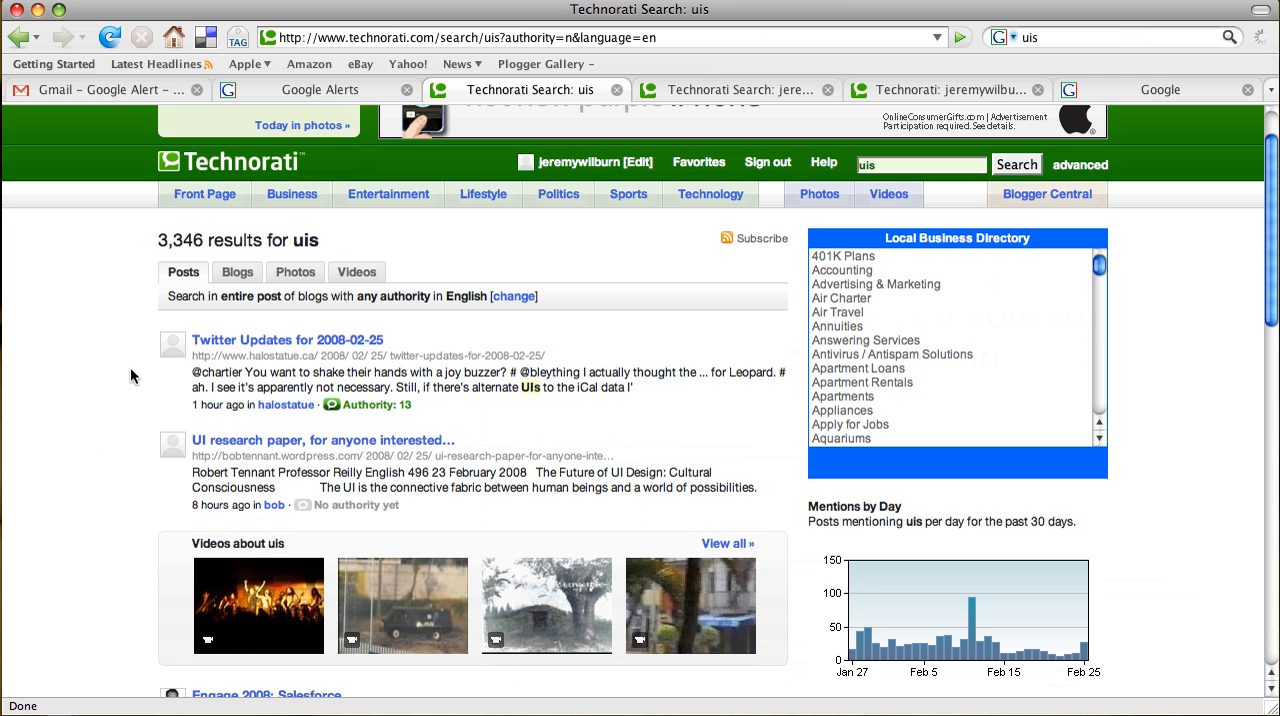
{"action": "mouse_move", "coordinate": [179, 280]}
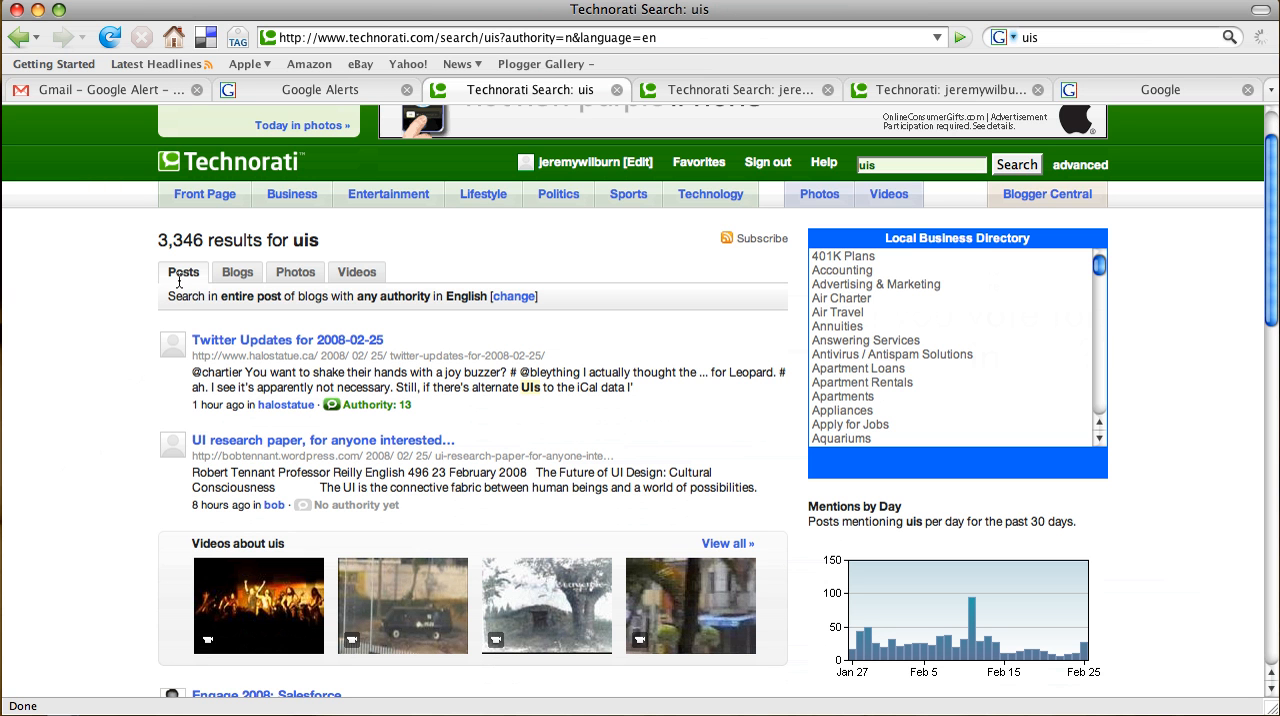
View the uis results under the Blogs, Photos and Videos tabs, then return to Posts
{"action": "left_click", "coordinate": [237, 272]}
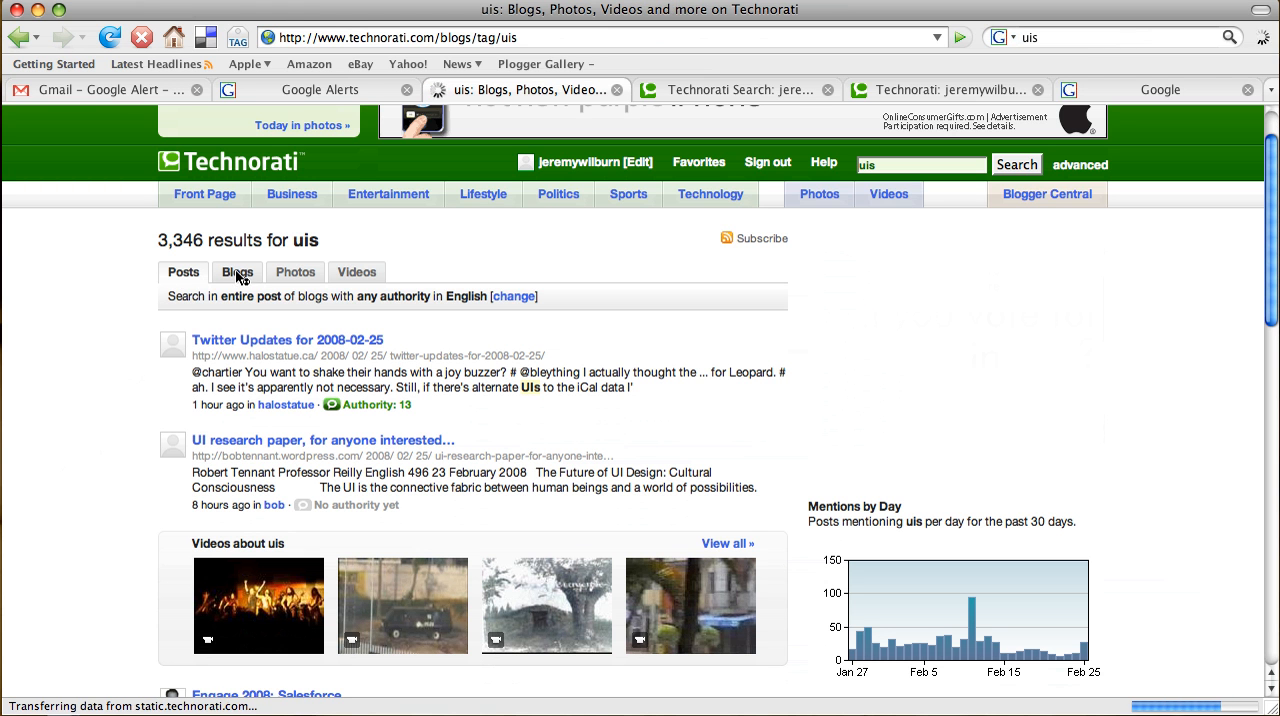
{"action": "left_click", "coordinate": [237, 271]}
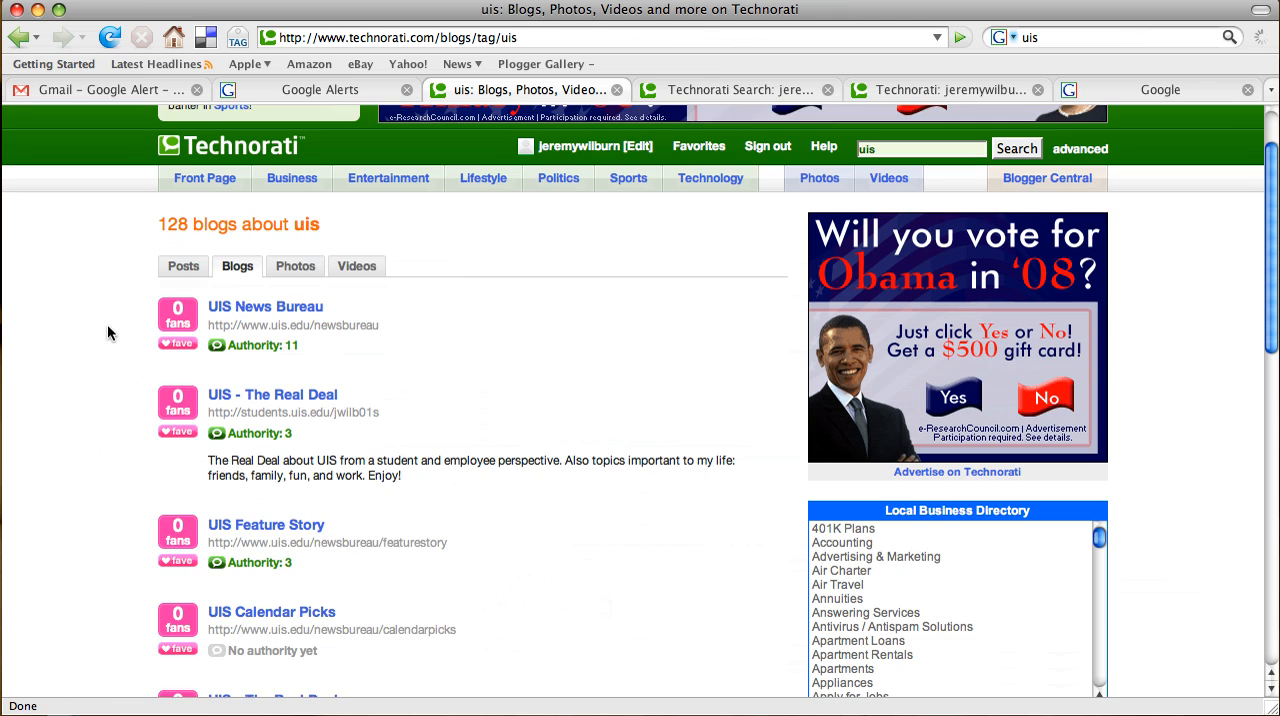
{"action": "scroll", "scroll_direction": "down", "scroll_amount": 3}
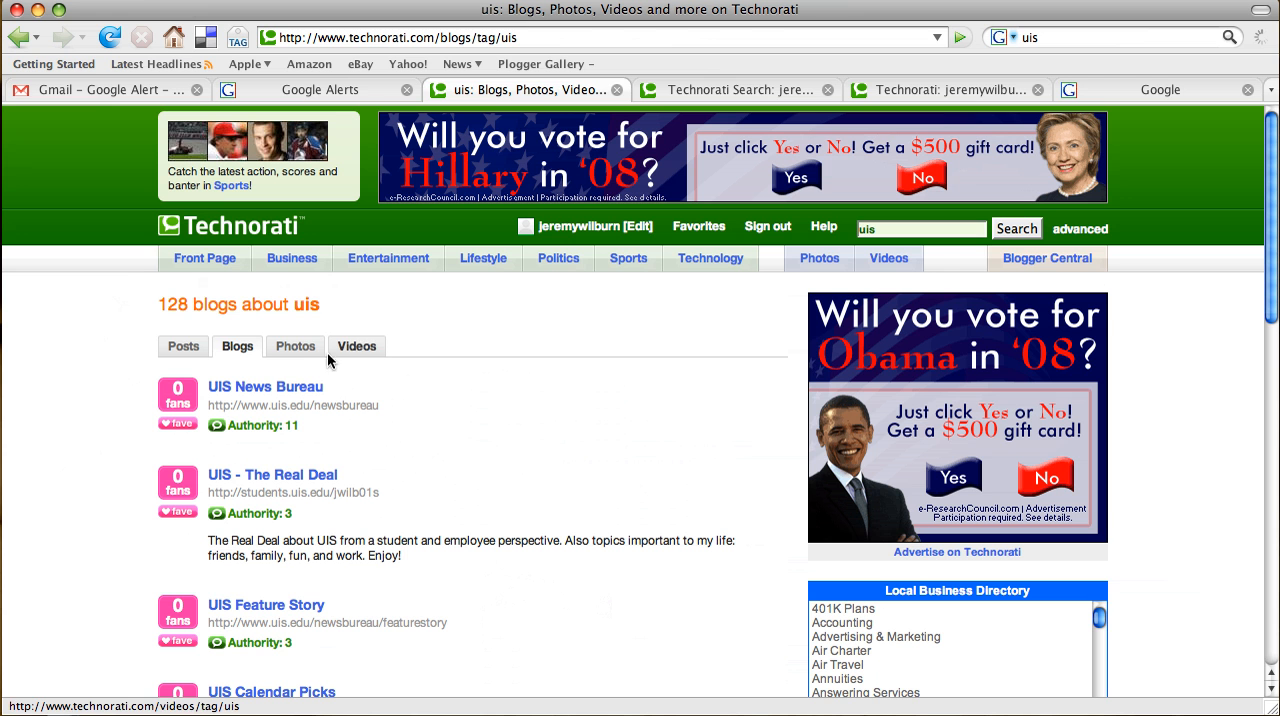
{"action": "left_click", "coordinate": [295, 346]}
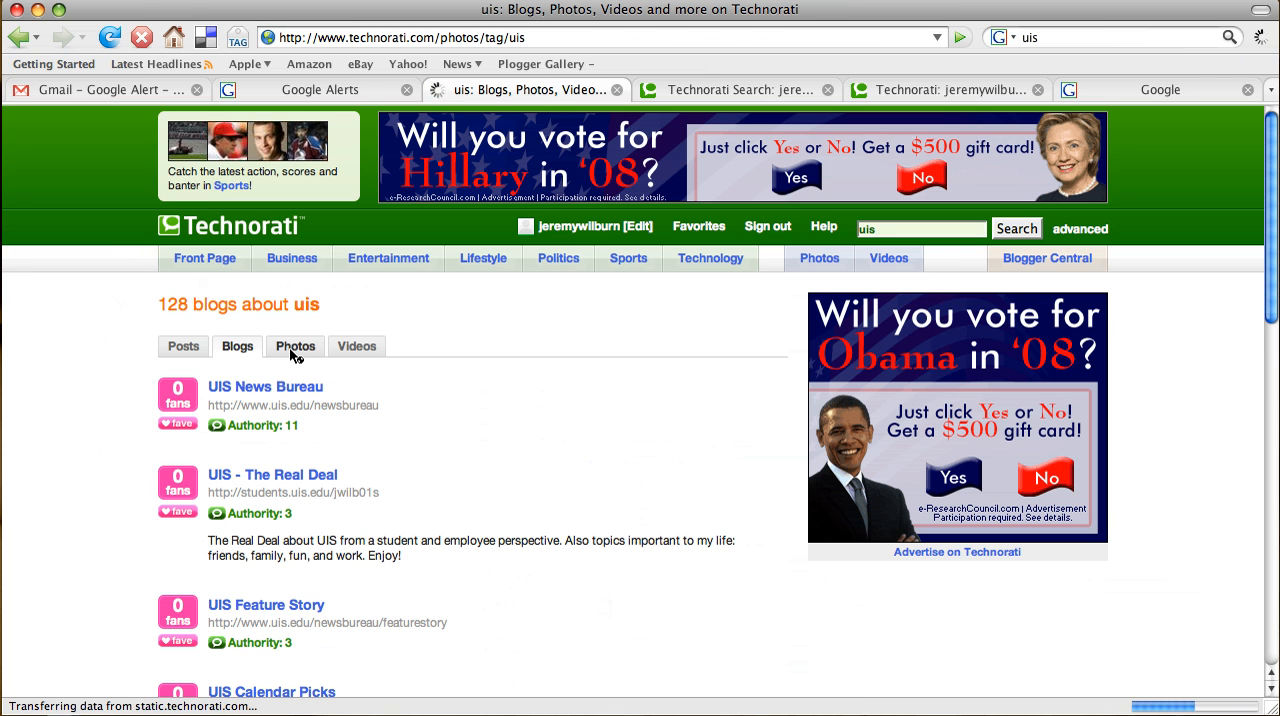
{"action": "left_click", "coordinate": [295, 346]}
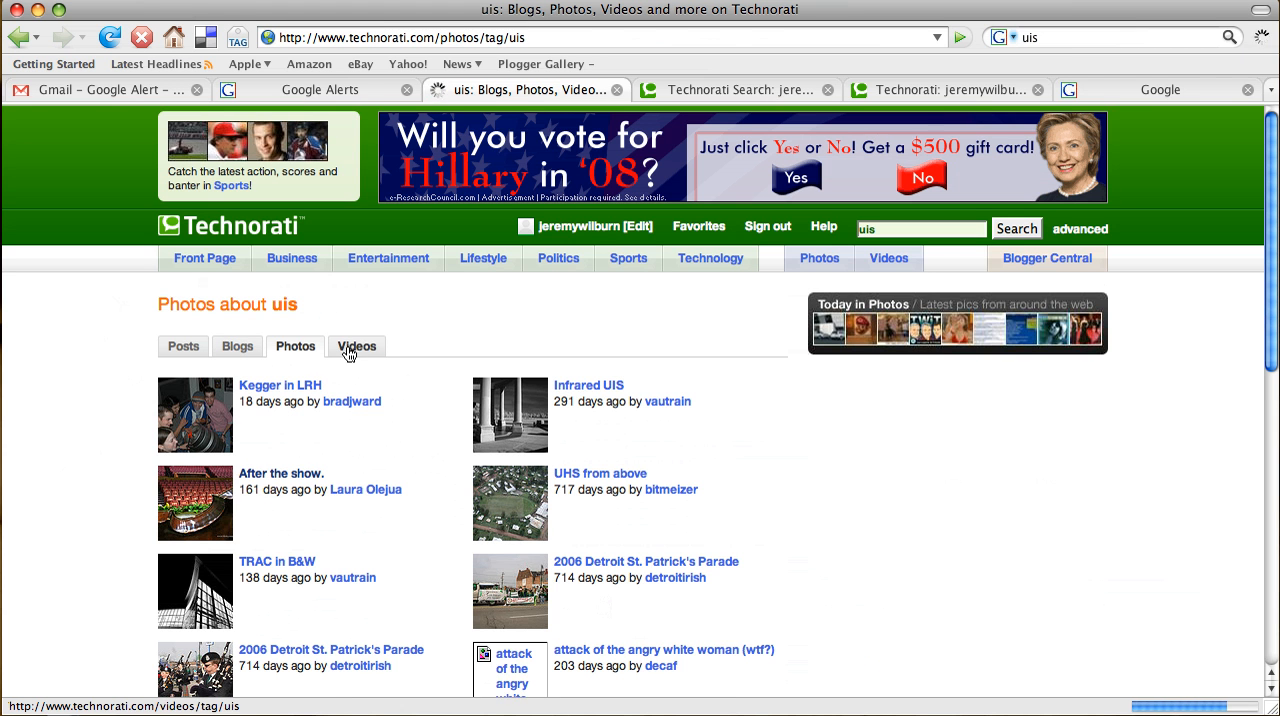
{"action": "left_click", "coordinate": [356, 346]}
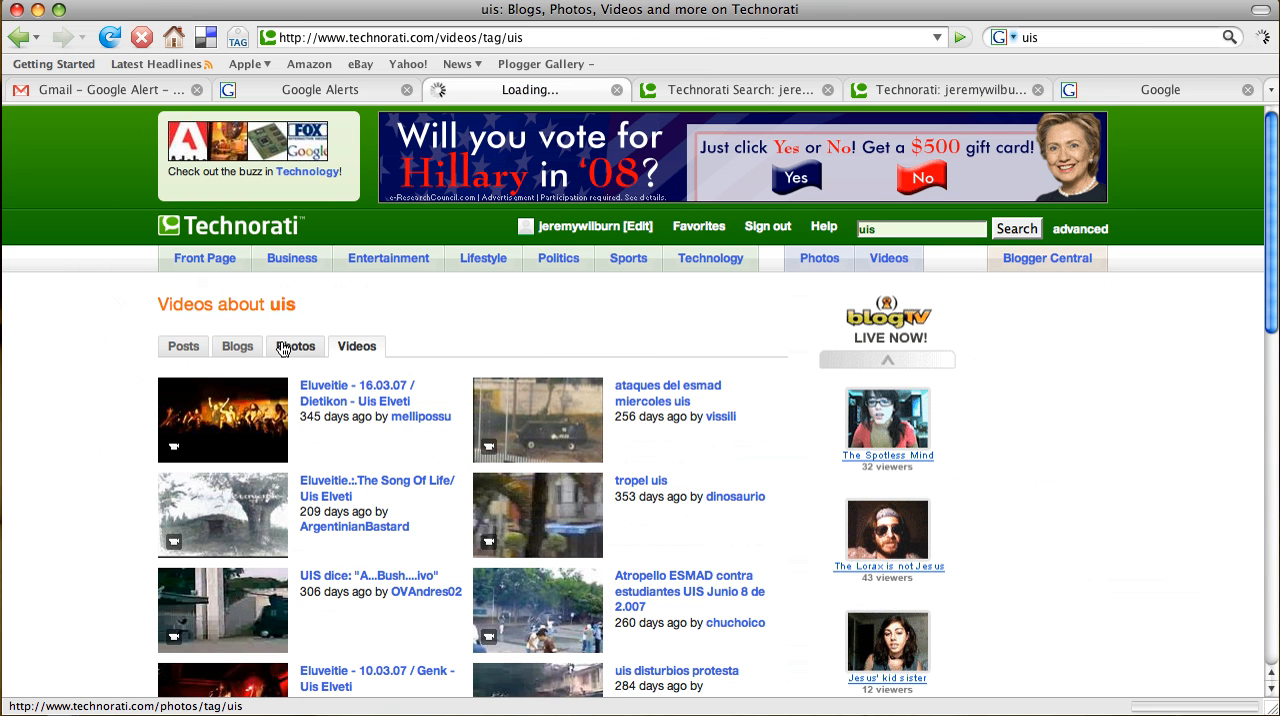
{"action": "left_click", "coordinate": [296, 346]}
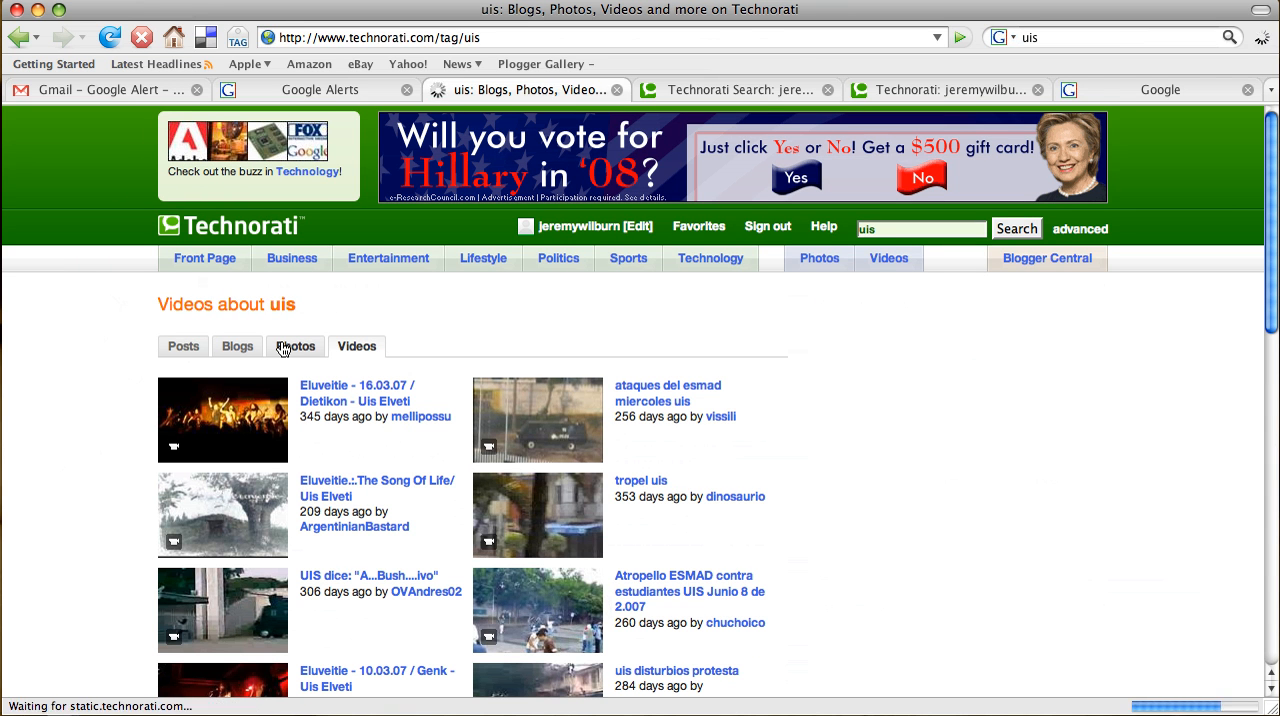
{"action": "left_click", "coordinate": [183, 346]}
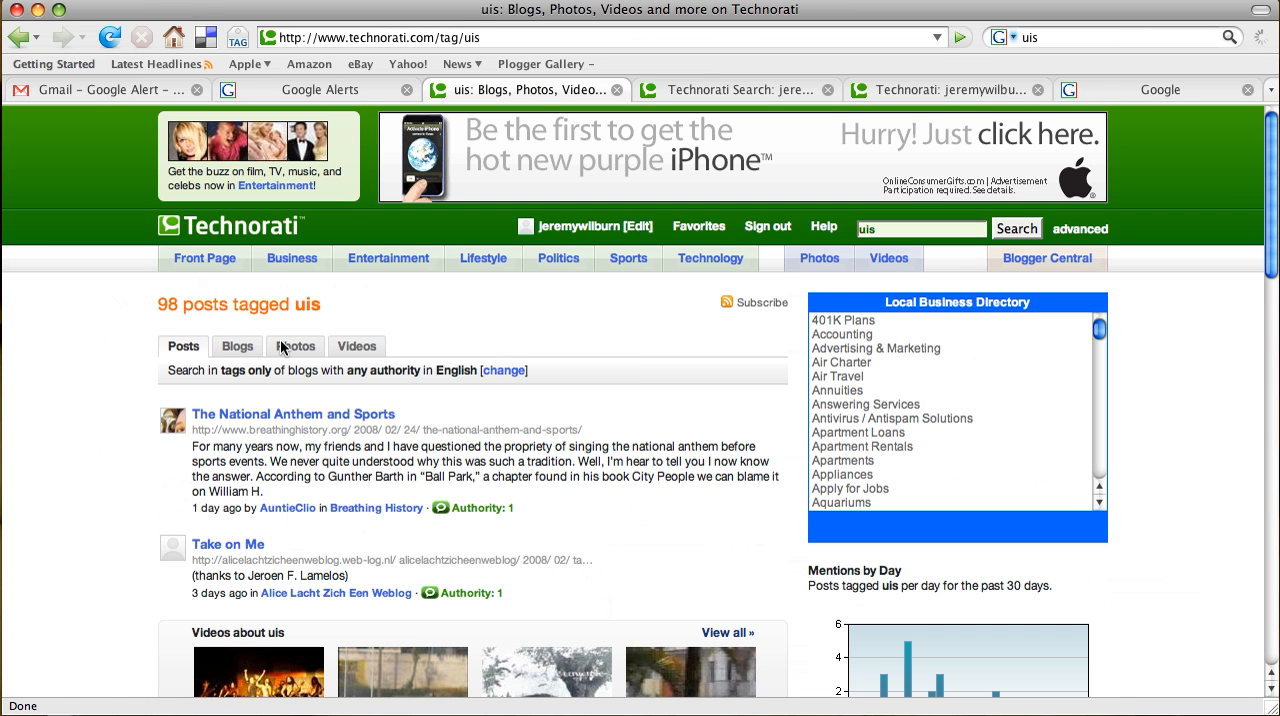
{"action": "mouse_move", "coordinate": [92, 375]}
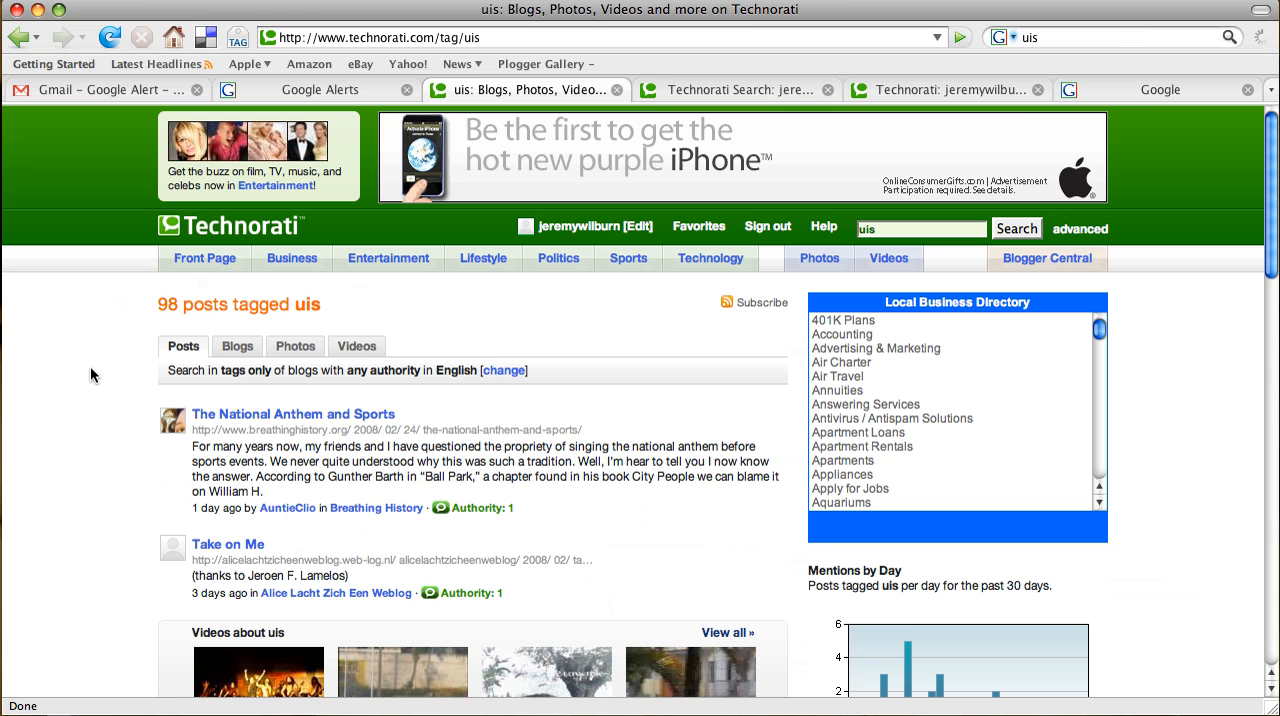